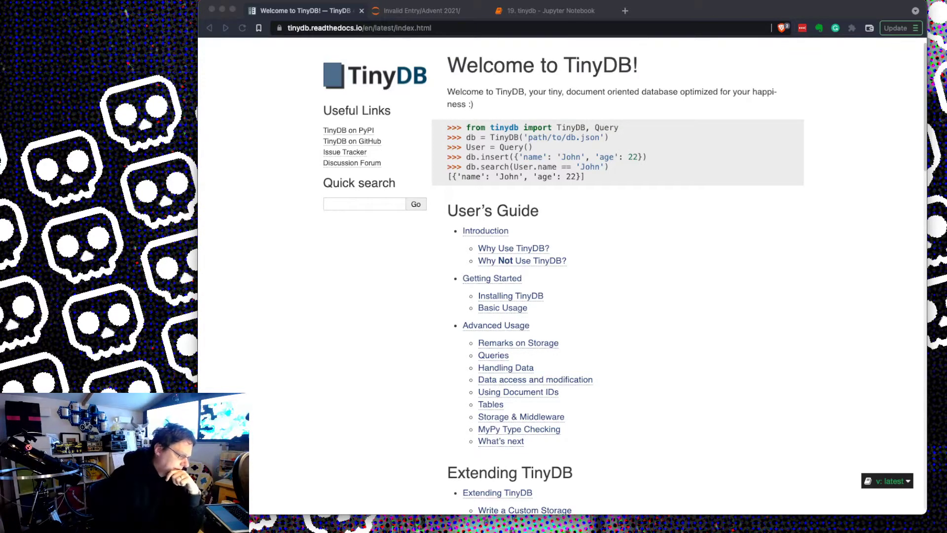
pyautogui.moveTo(541, 265)
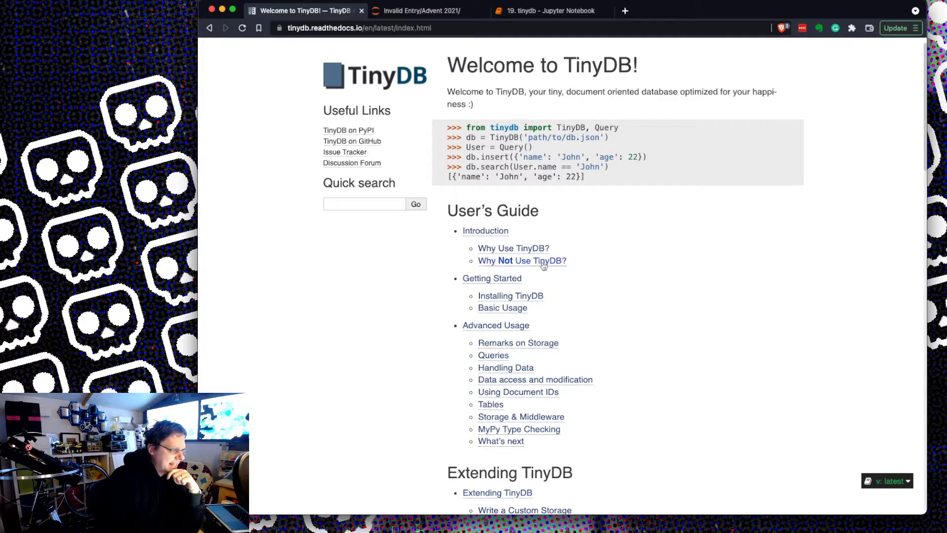
# Read the 'Why Not Use TinyDB?' introduction section, then return to the tinydb notebook.
pyautogui.click(522, 260)
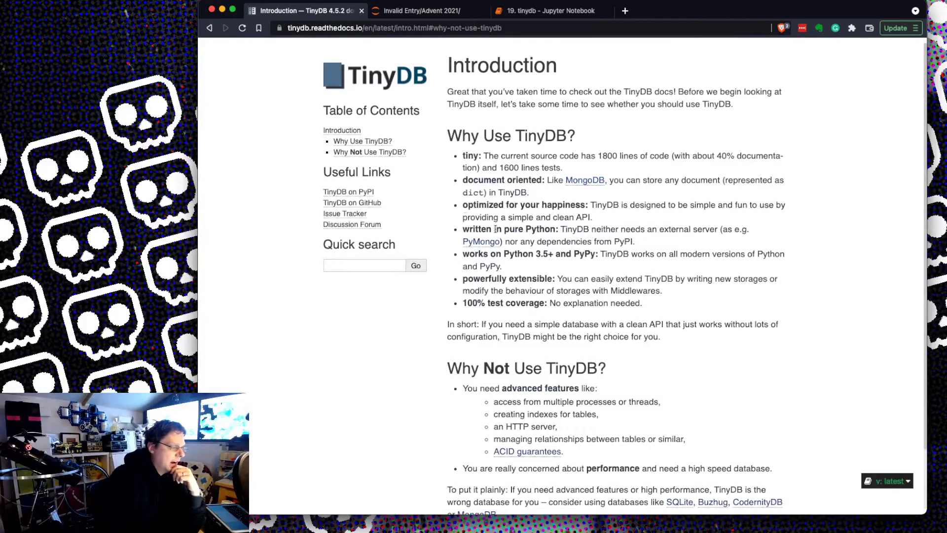
pyautogui.scroll(-3)
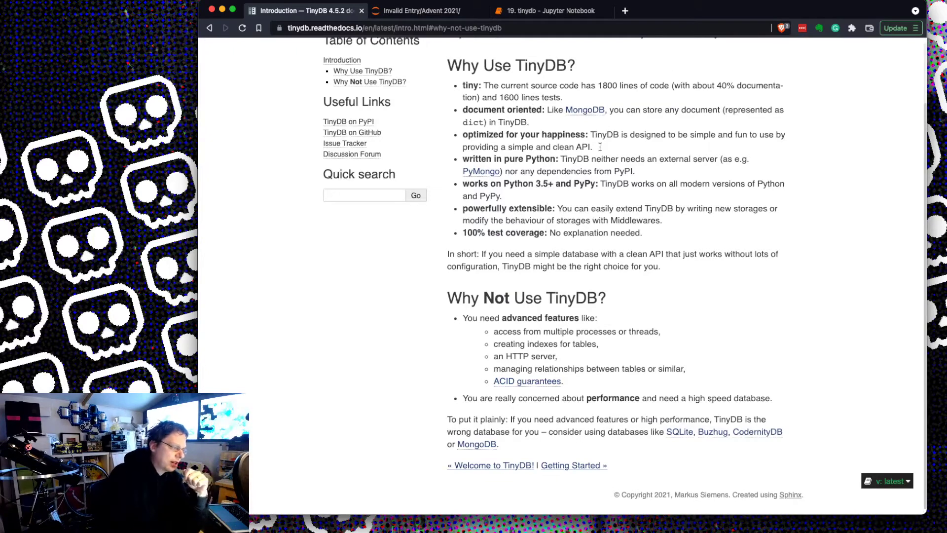
pyautogui.moveTo(495, 134)
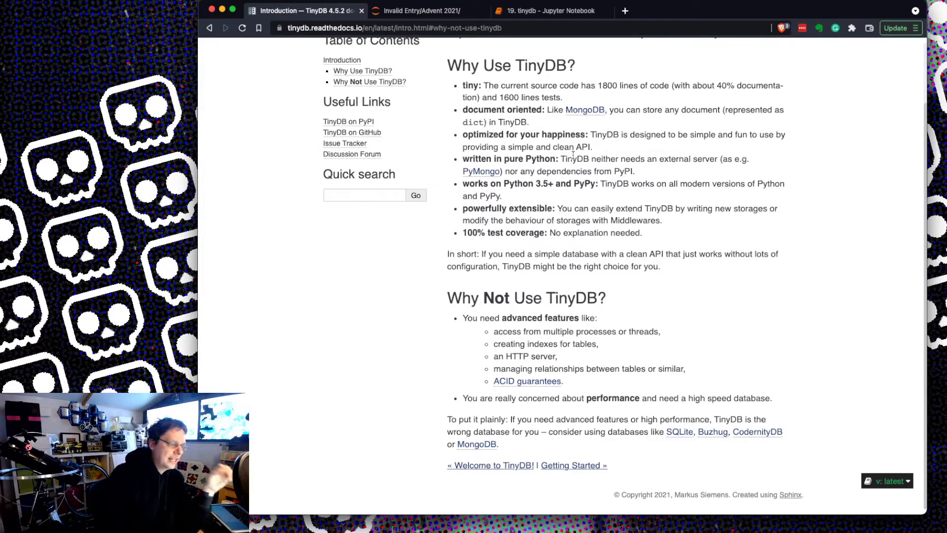
pyautogui.scroll(3)
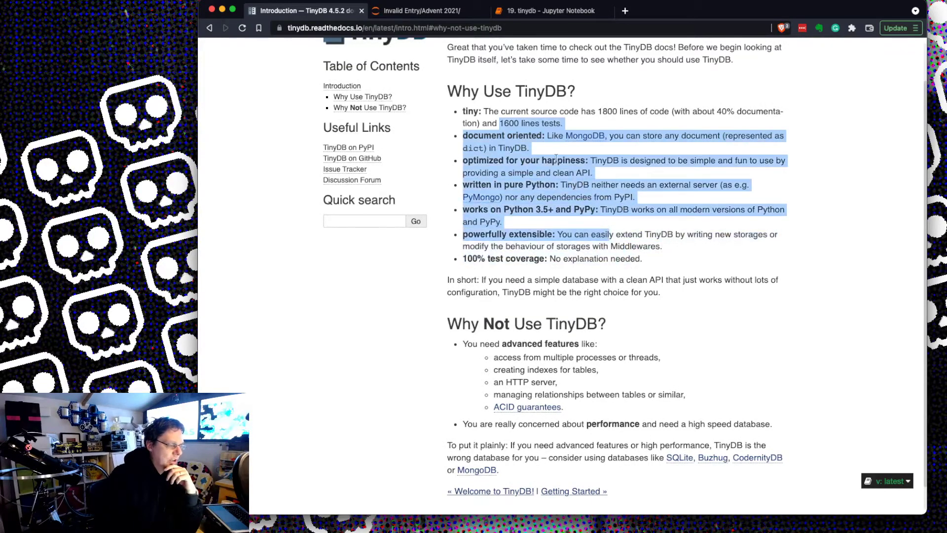
pyautogui.click(684, 229)
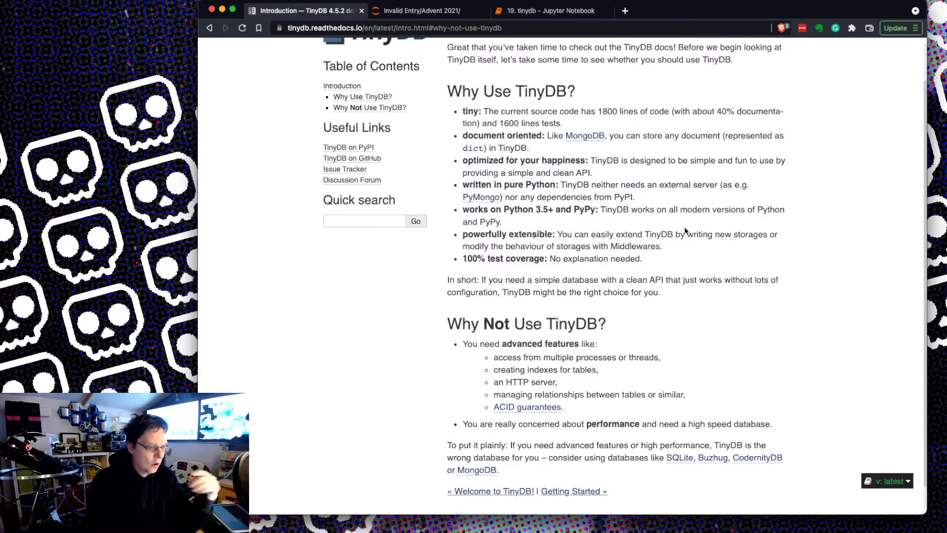
pyautogui.click(542, 11)
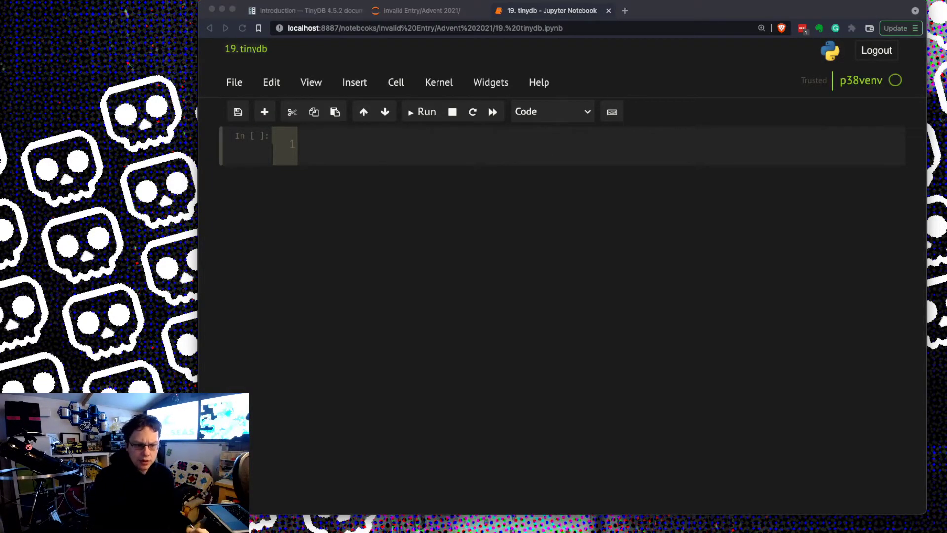
# Import TinyDB from tinydb in the first cell and run it.
pyautogui.click(391, 145)
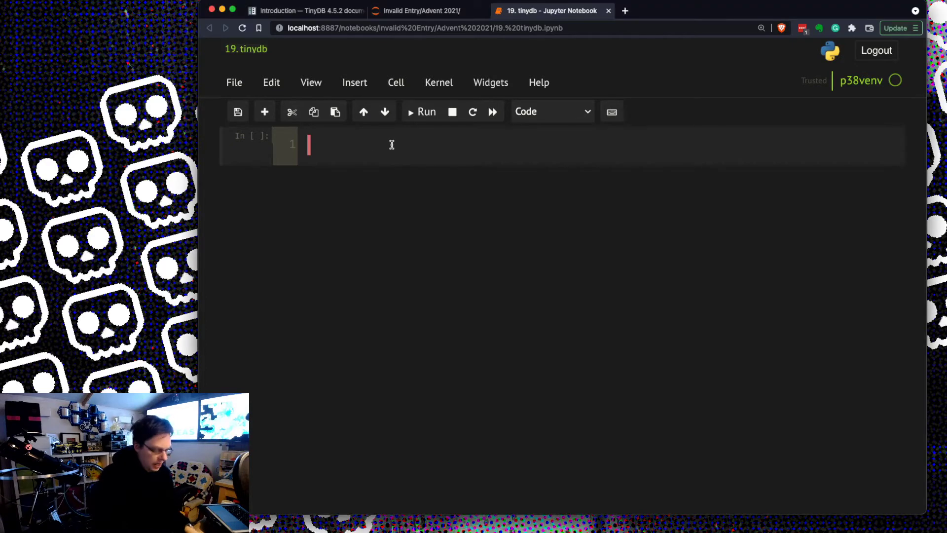
pyautogui.write('frp,')
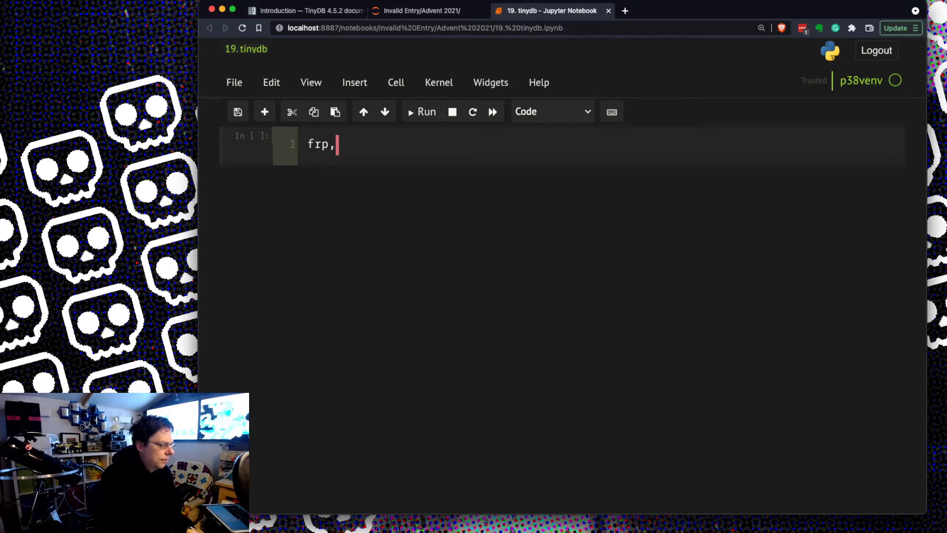
pyautogui.write('from tinydb import TinyDB')
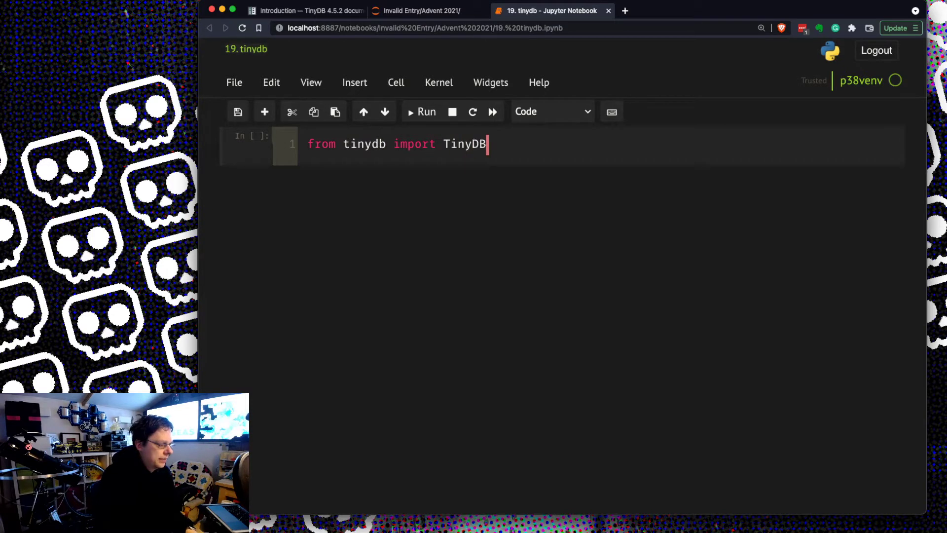
pyautogui.press('shift+enter')
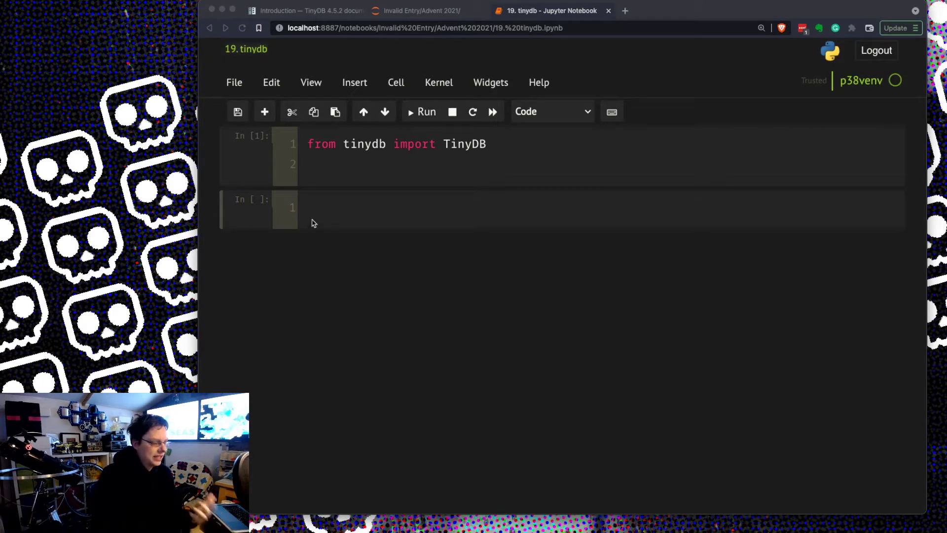
# Open a TinyDB database stored in mydb.json as db.
pyautogui.click(312, 208)
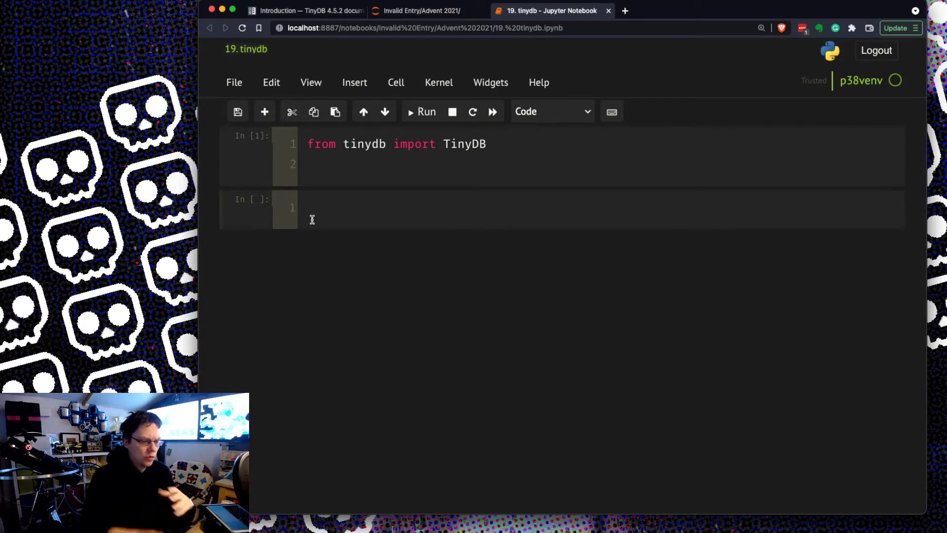
pyautogui.moveTo(395, 256)
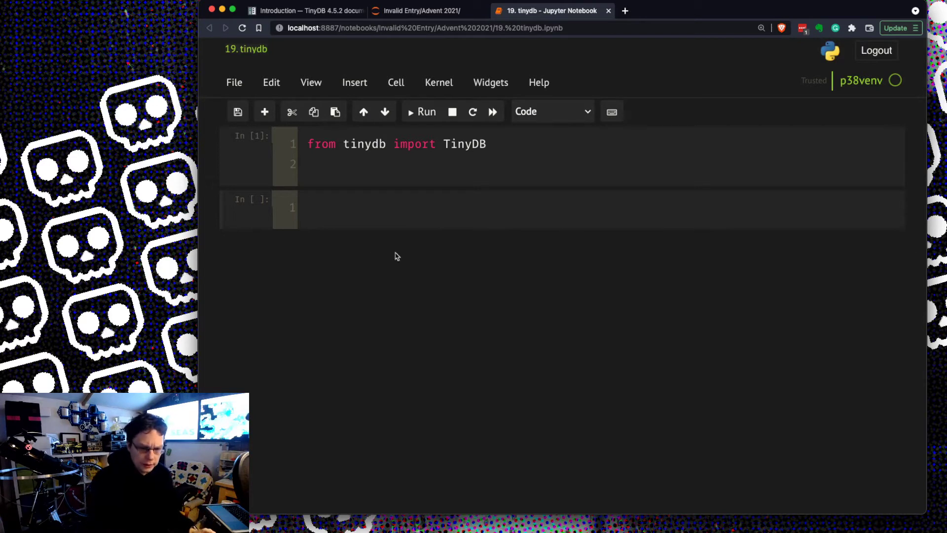
pyautogui.write('db =')
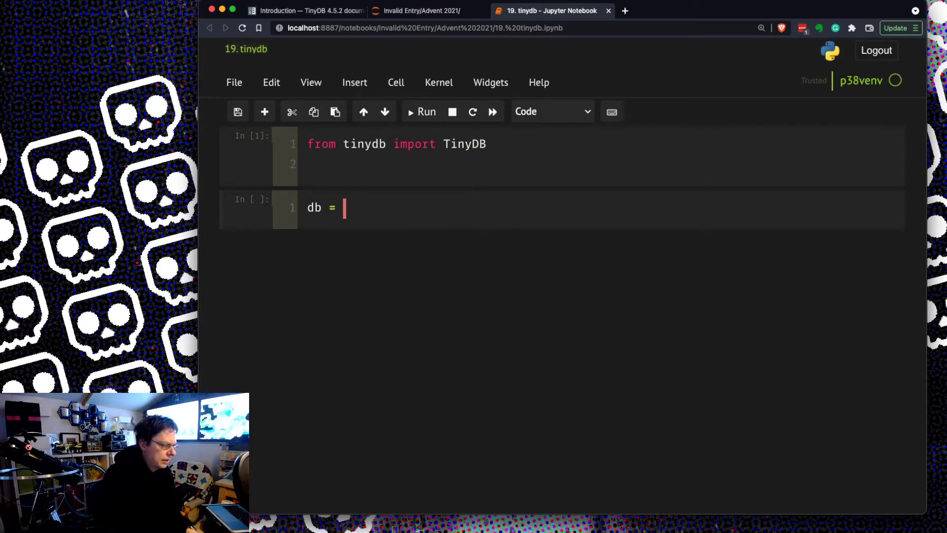
pyautogui.write('TinyDB()')
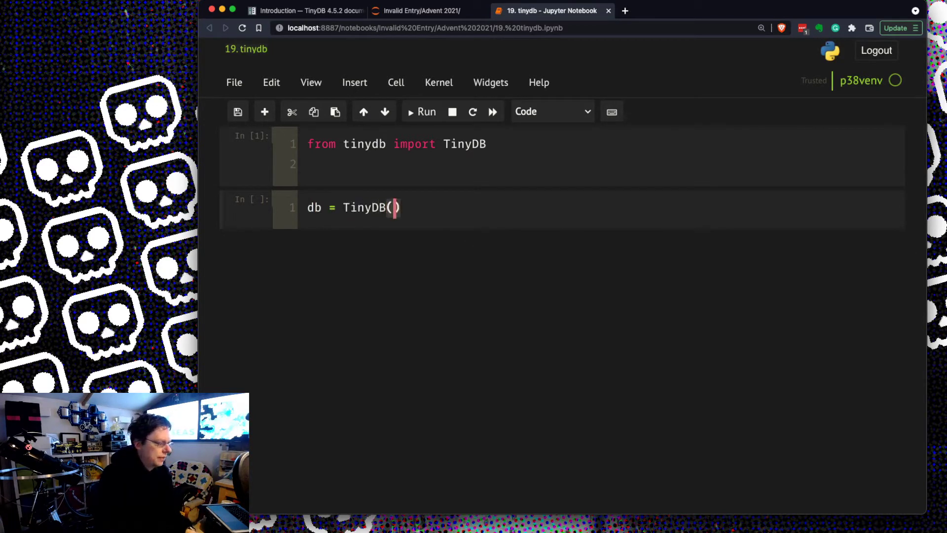
pyautogui.write('"mydb.json')
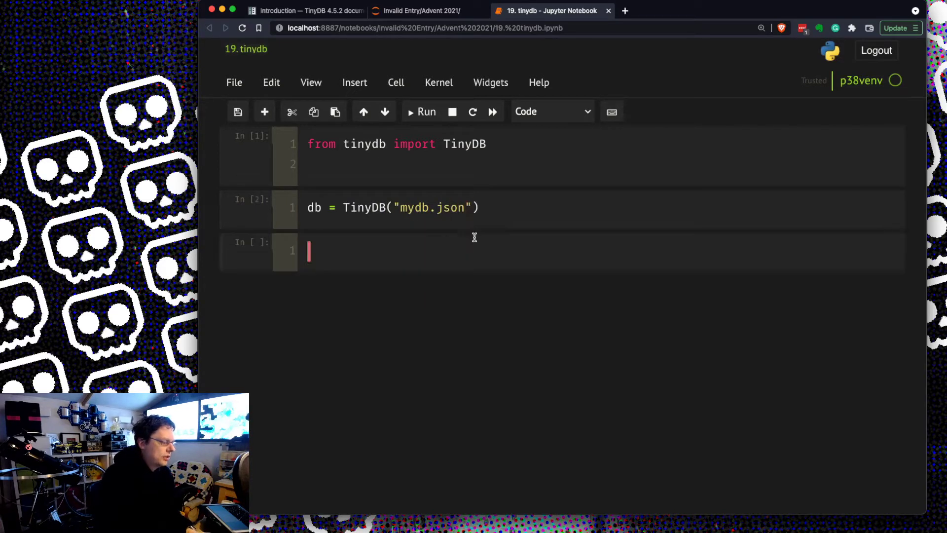
pyautogui.moveTo(509, 342)
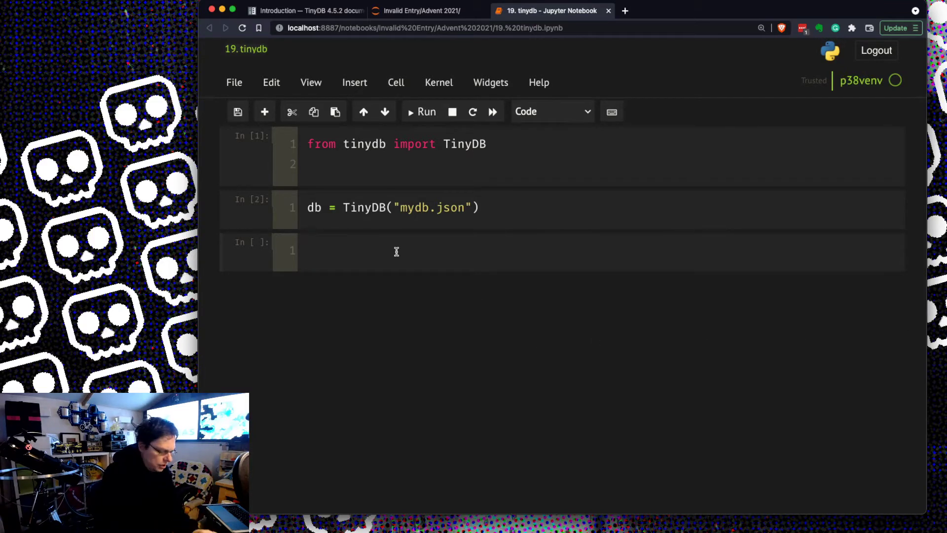
# Insert a record with flavour 'apple' and volume 3, returning id 1.
pyautogui.write('db.insert')
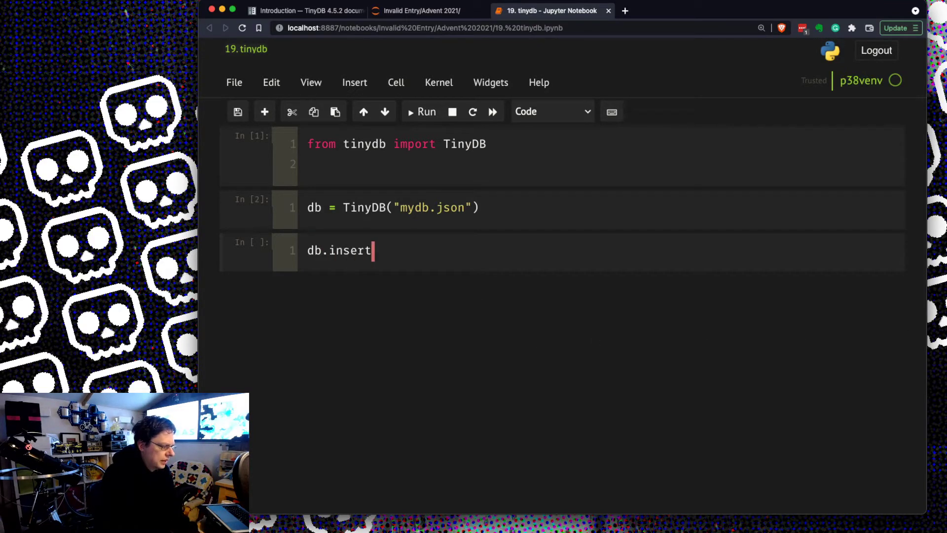
pyautogui.write('()')
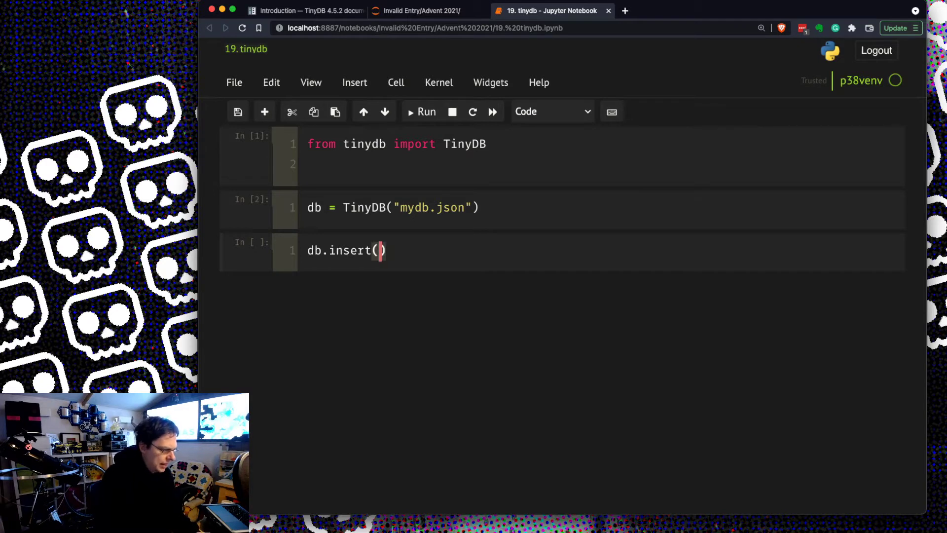
pyautogui.write('{}')
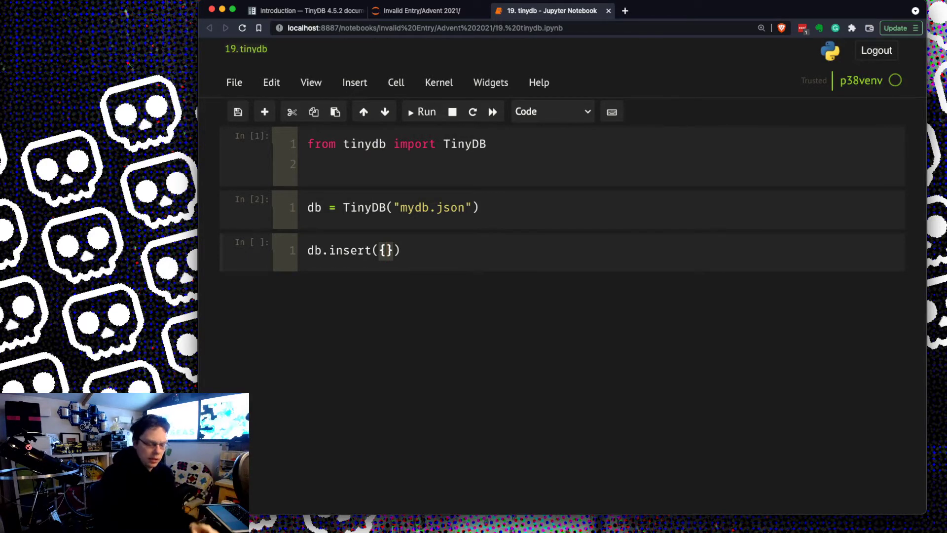
pyautogui.write("'")
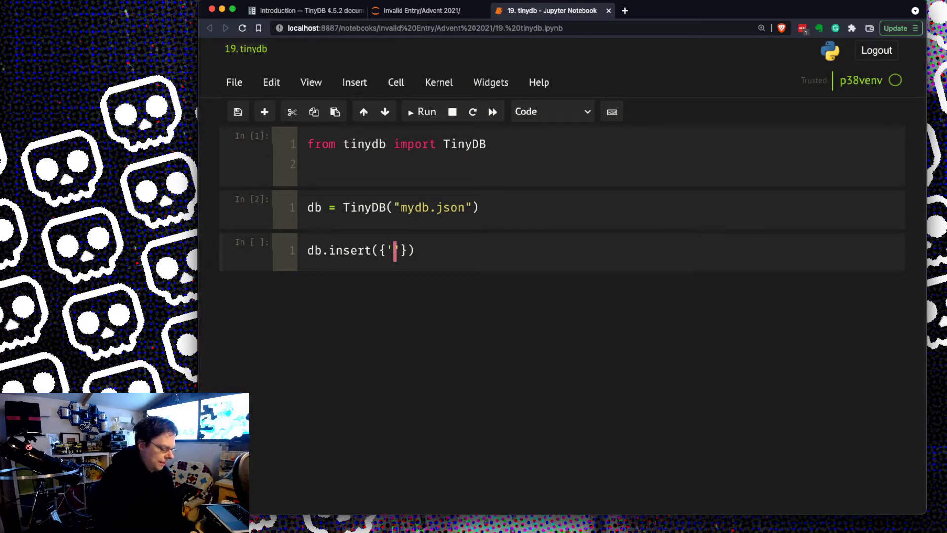
pyautogui.write("flavour':")
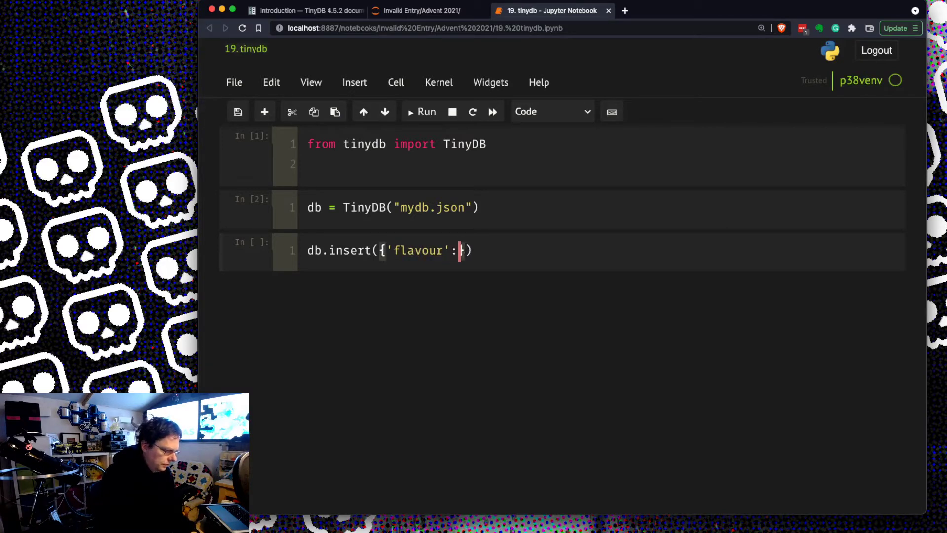
pyautogui.write("'apple',")
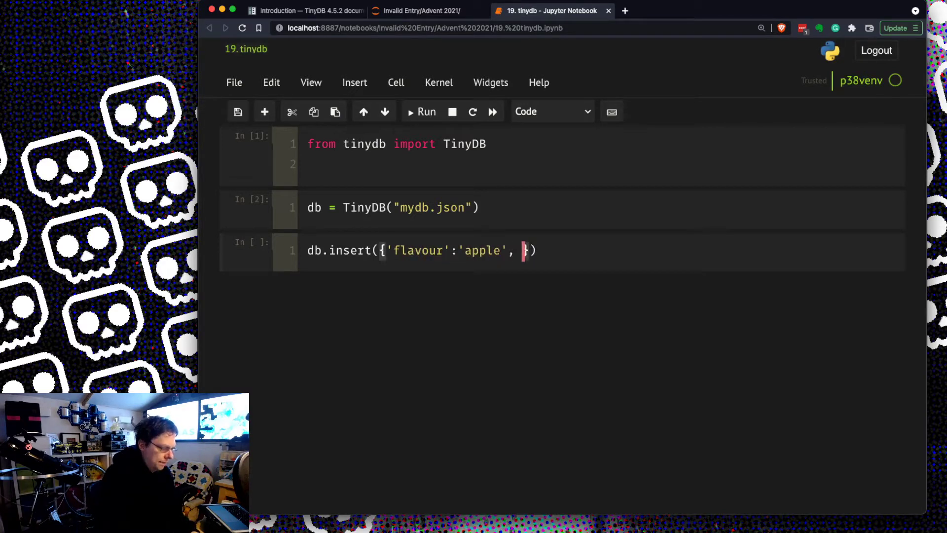
pyautogui.write('volume')
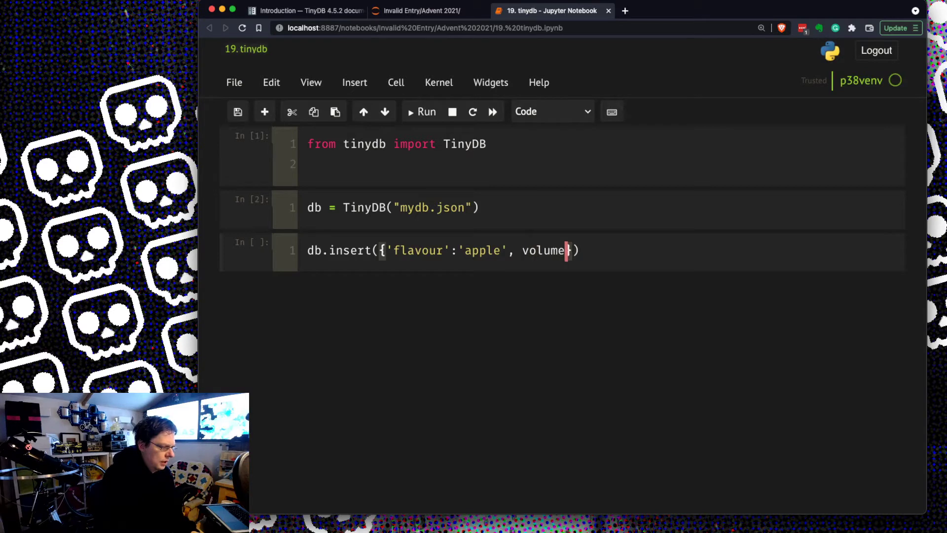
pyautogui.write("'")
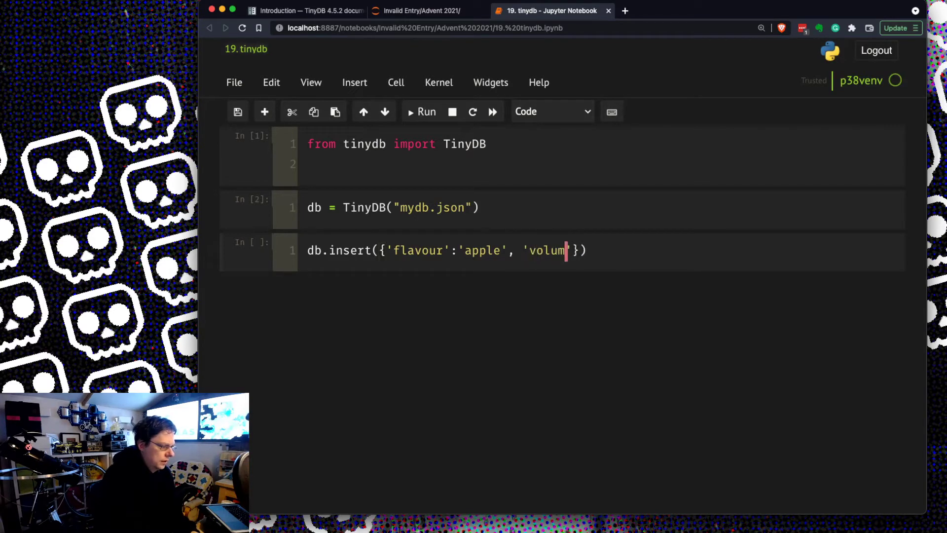
pyautogui.write("e':3}")
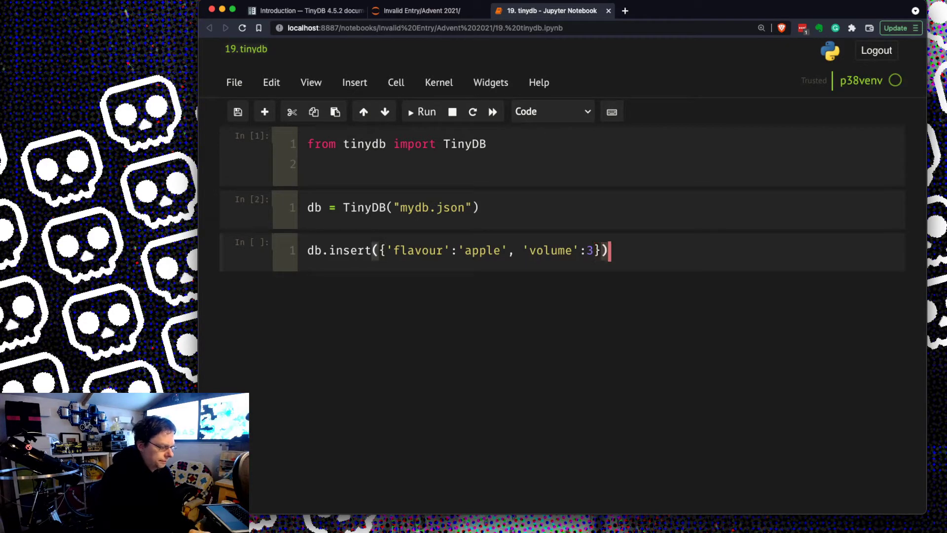
pyautogui.press('shift+enter')
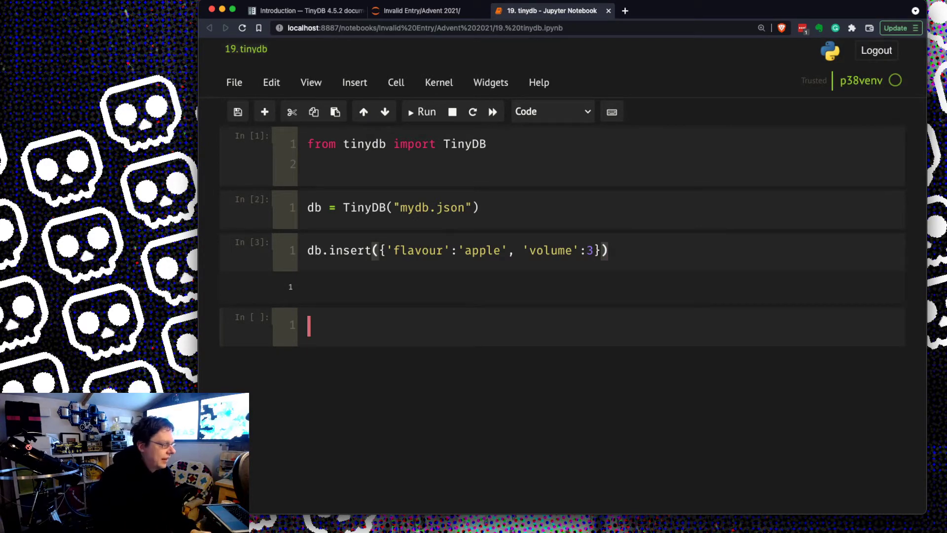
# View mydb.json to confirm the apple record, then return to the tinydb notebook.
pyautogui.click(423, 11)
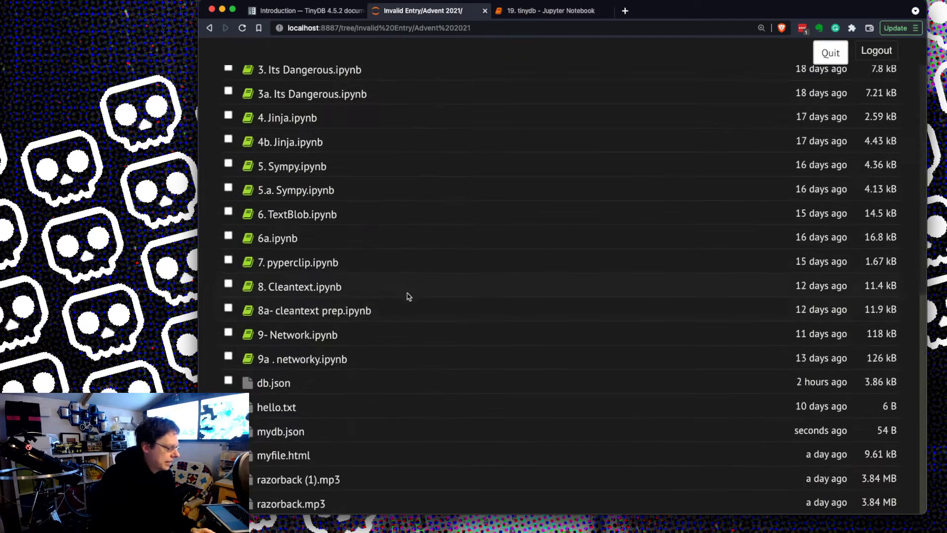
pyautogui.click(281, 431)
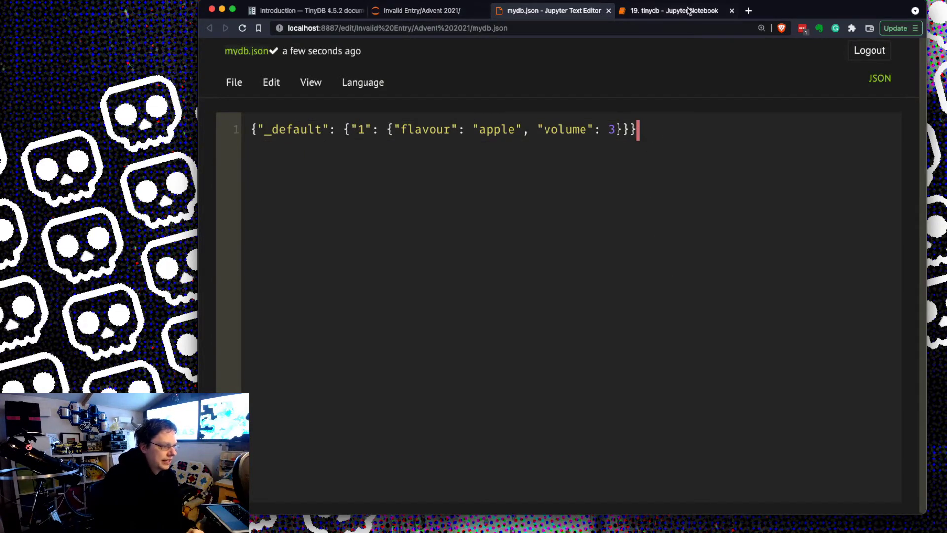
pyautogui.click(670, 10)
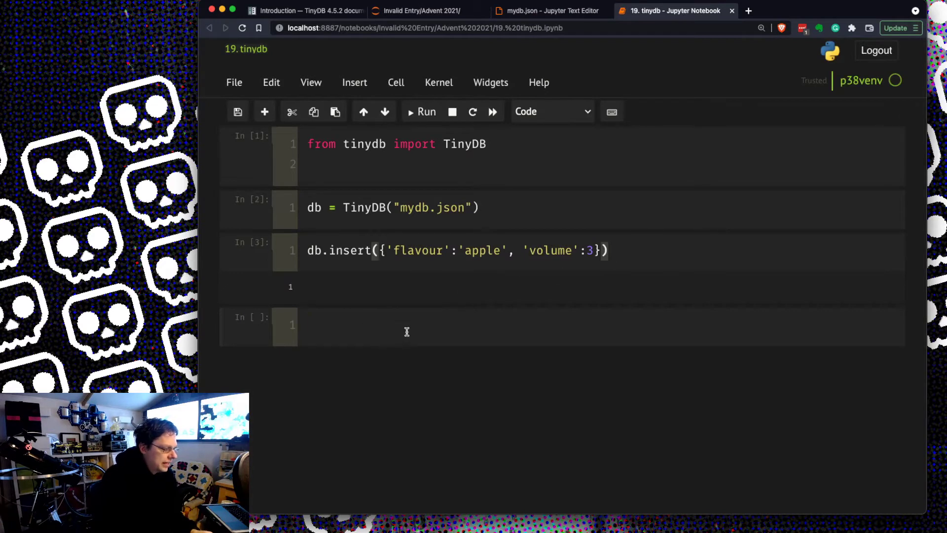
pyautogui.moveTo(445, 317)
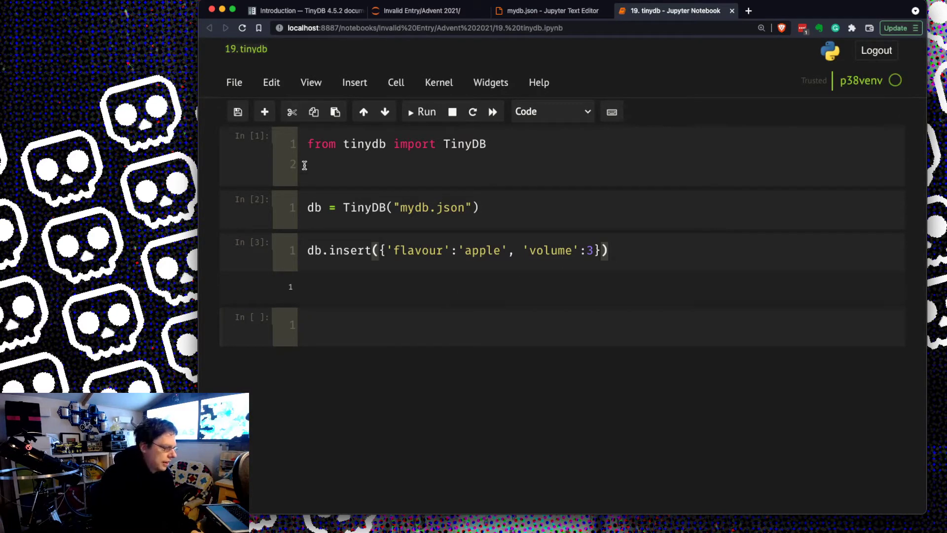
# Import random and define a flavours list of apple, pear and peach.
pyautogui.write('import random')
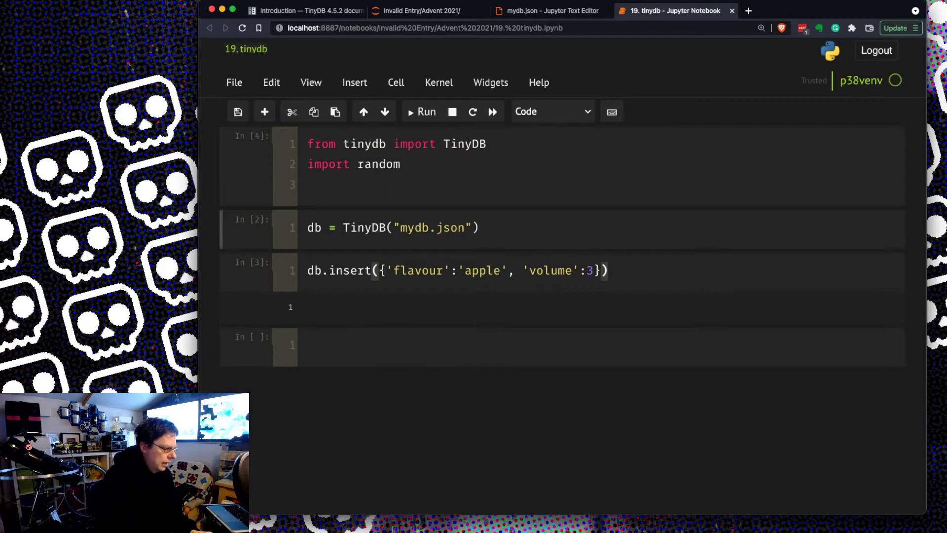
pyautogui.write('flavours=')
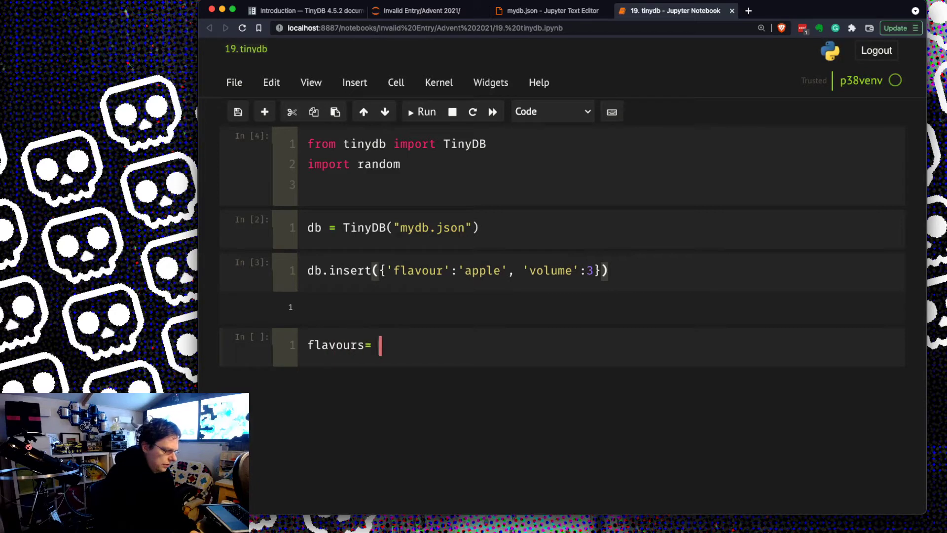
pyautogui.write("['apple']")
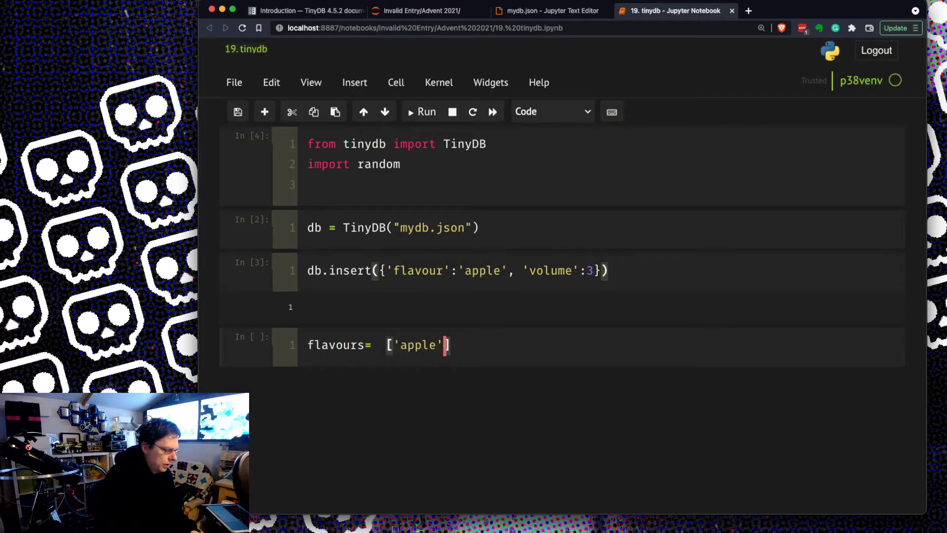
pyautogui.write(", 'pear', 'pear")
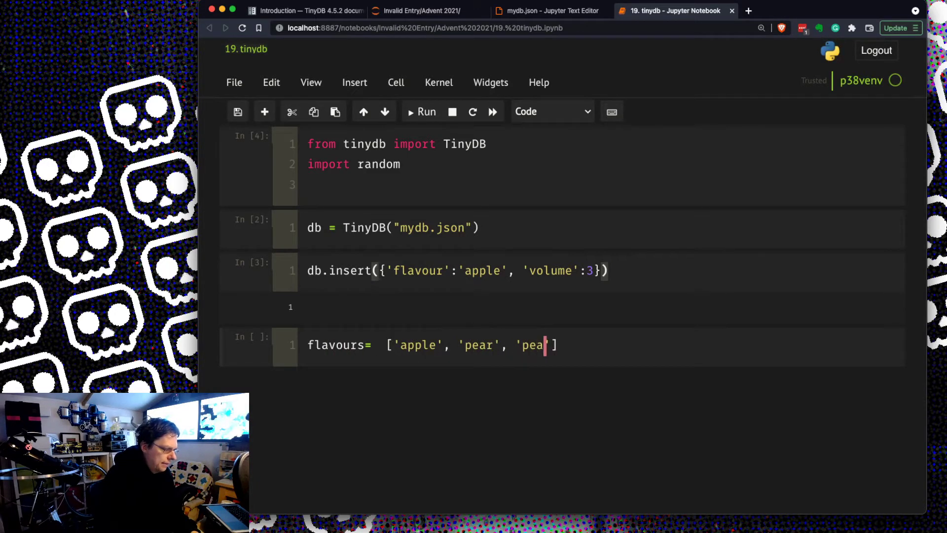
pyautogui.write('ch')
pyautogui.write('for i in r')
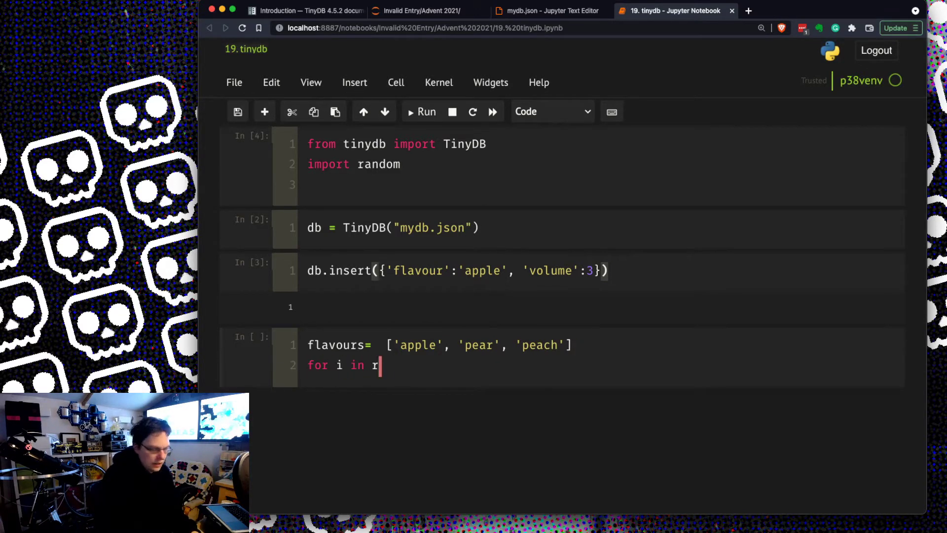
# Loop 20 times inserting random flavours with volumes 3–10, then list all records.
pyautogui.write('ange(20)')
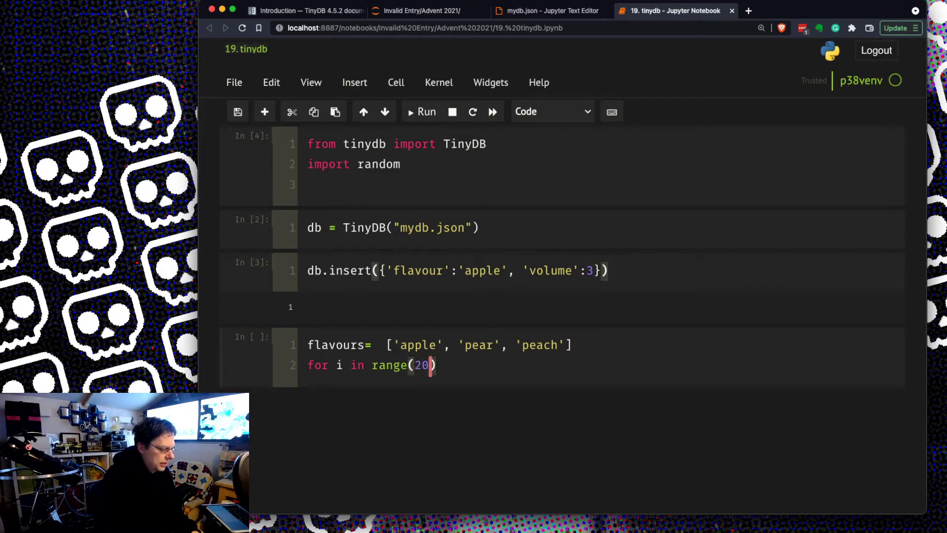
pyautogui.write('):')
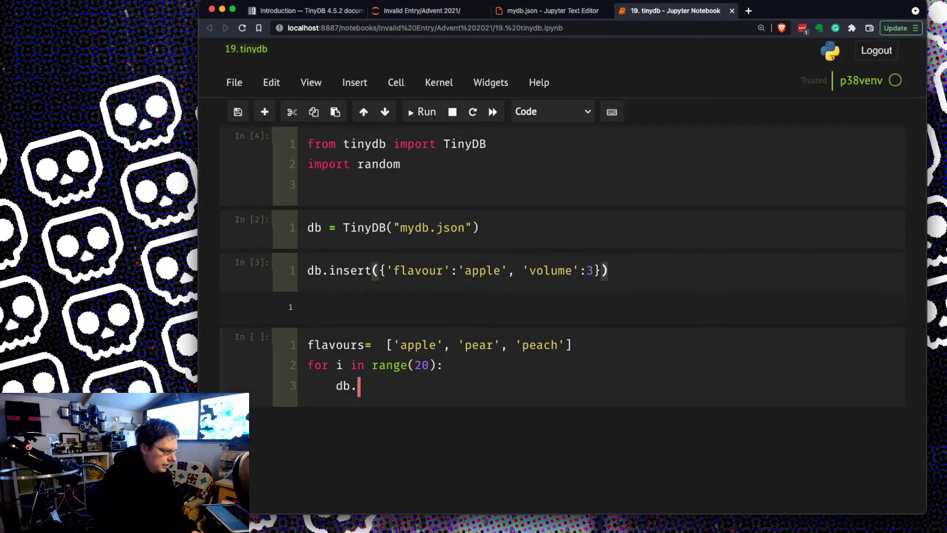
pyautogui.write('insert({})')
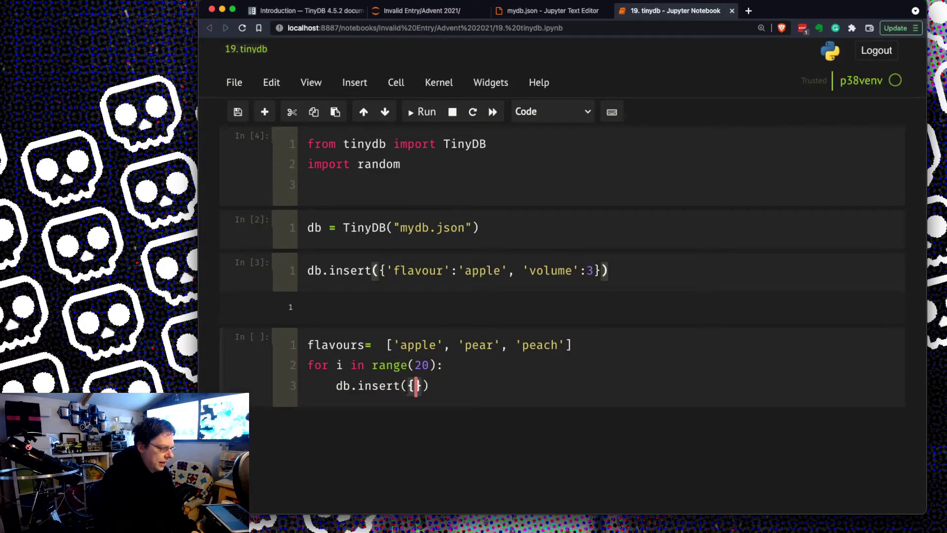
pyautogui.write("'flavour':")
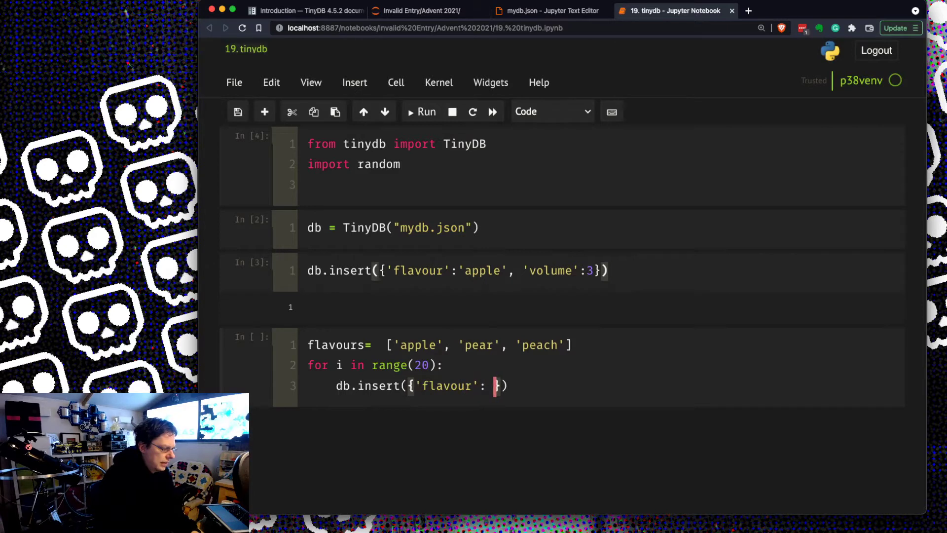
pyautogui.write('random.choice')
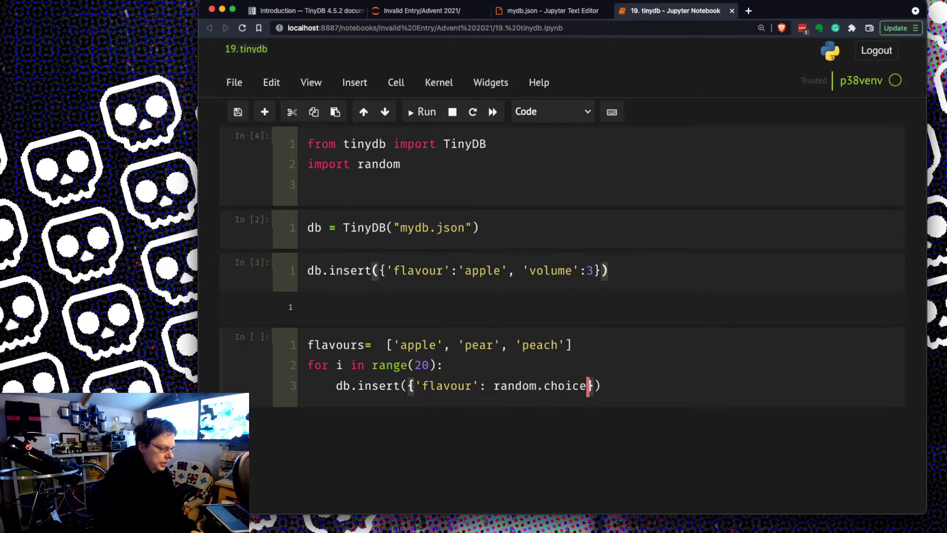
pyautogui.write('(flavours)')
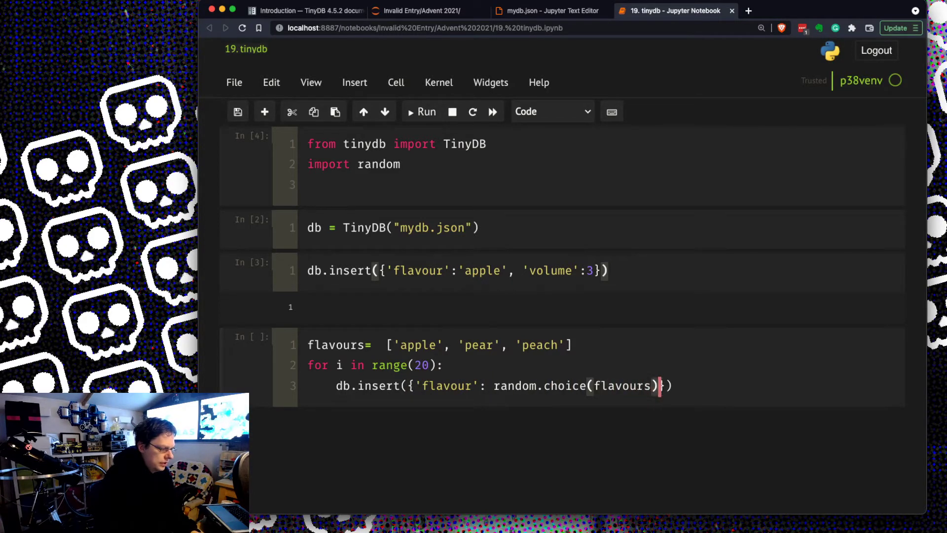
pyautogui.write(',')
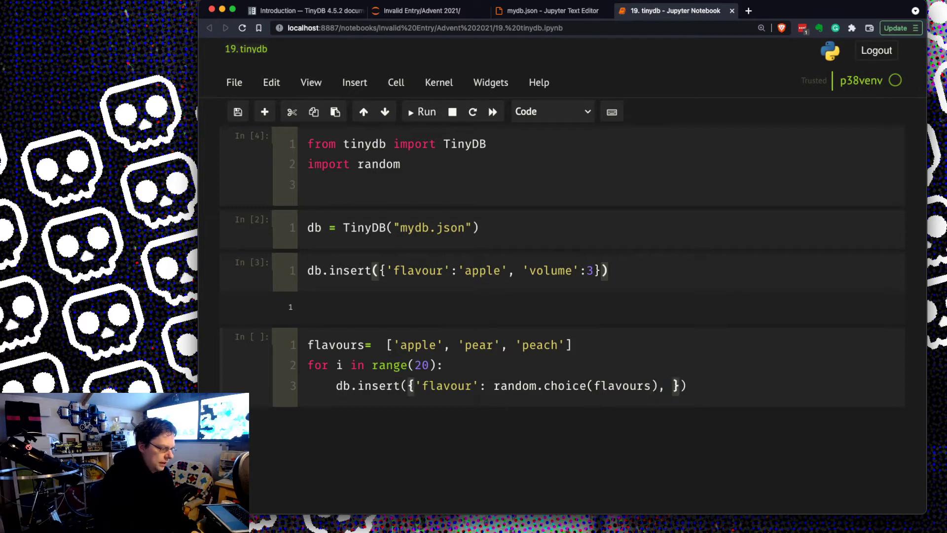
pyautogui.write("'volume'")
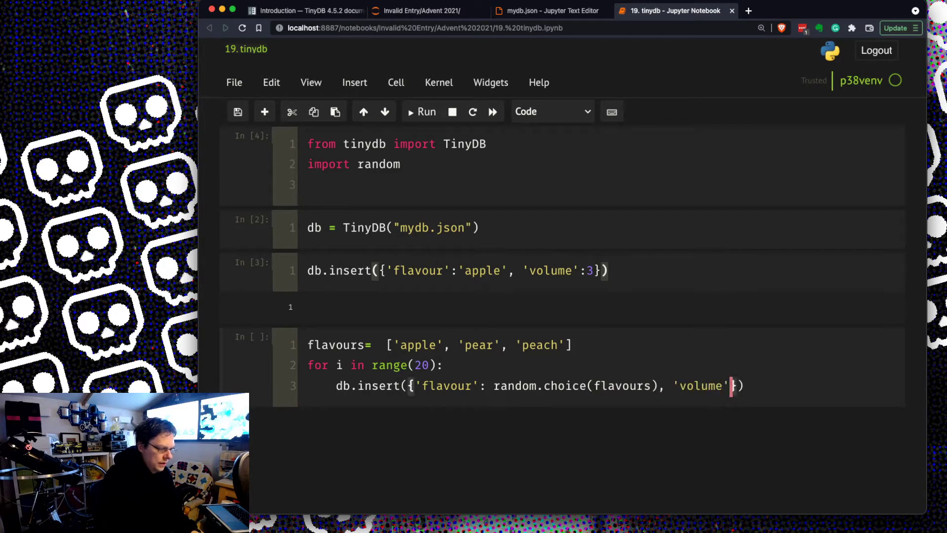
pyautogui.write('random.,r')
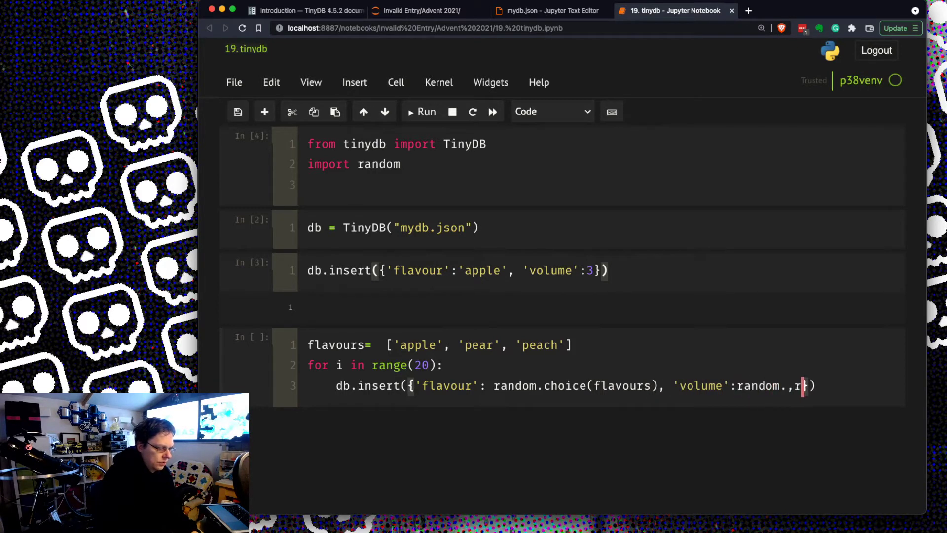
pyautogui.write('andint(3')
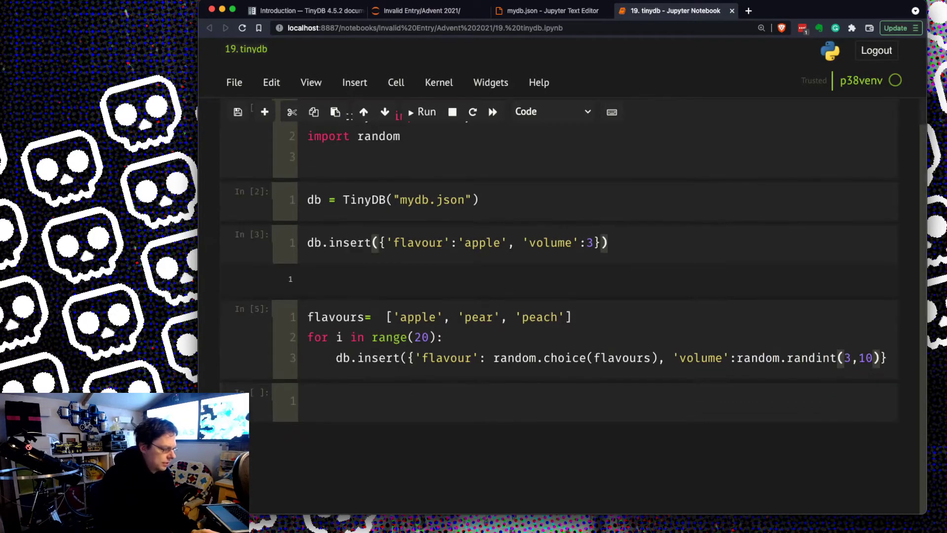
pyautogui.write('db.all(')
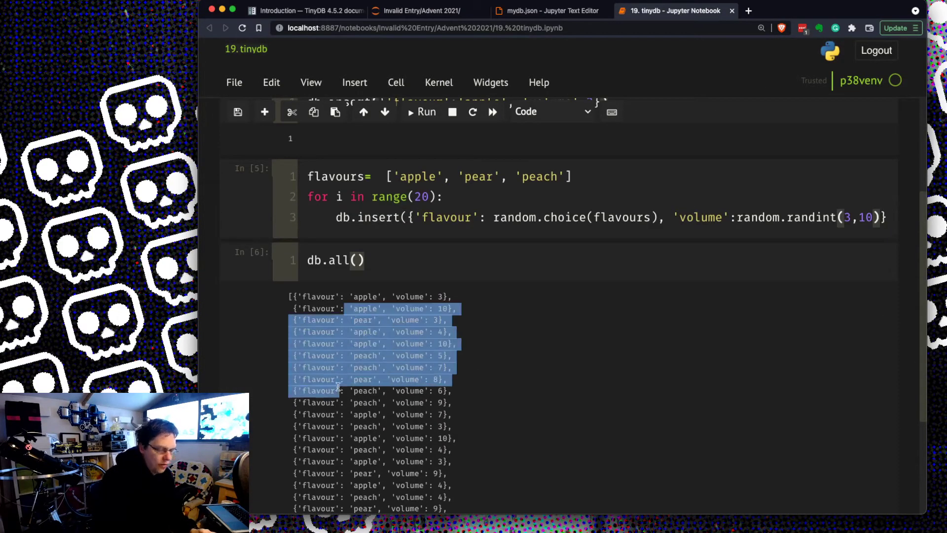
pyautogui.scroll(-3)
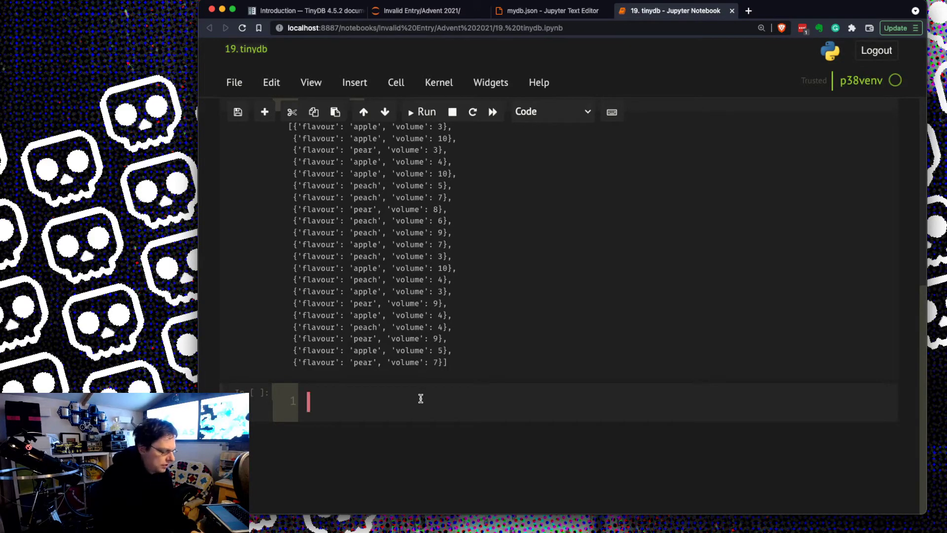
# Begin a query cell with a Query() object and a db.search call.
pyautogui.write('Flav')
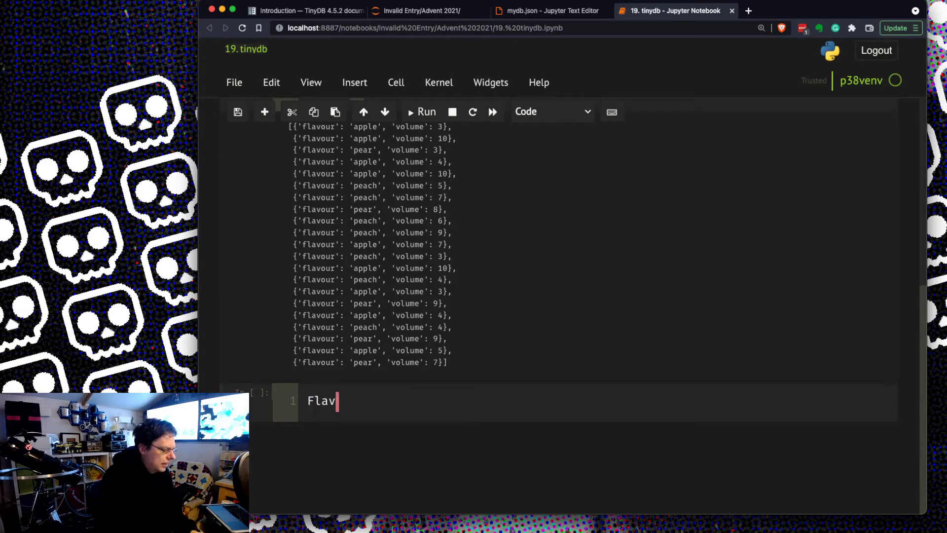
pyautogui.write('our = Query()')
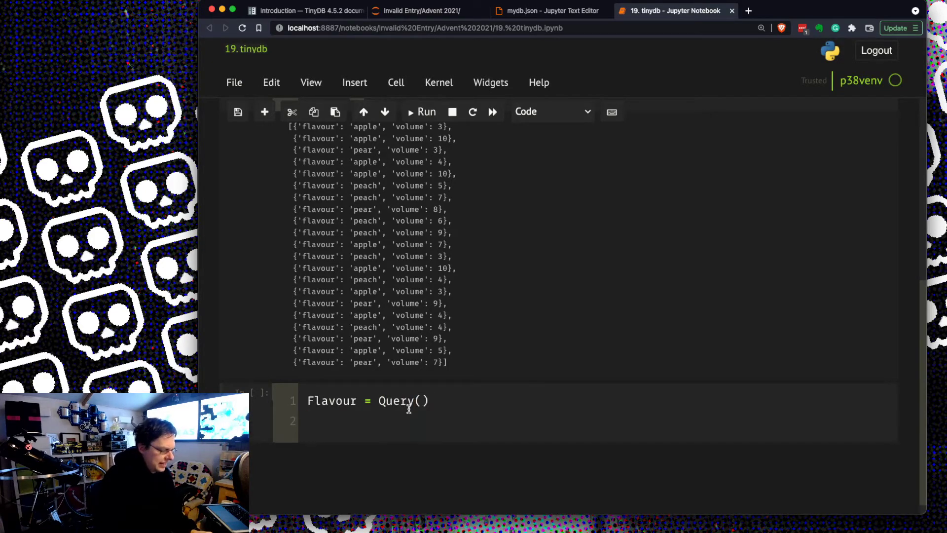
pyautogui.write('db.sear')
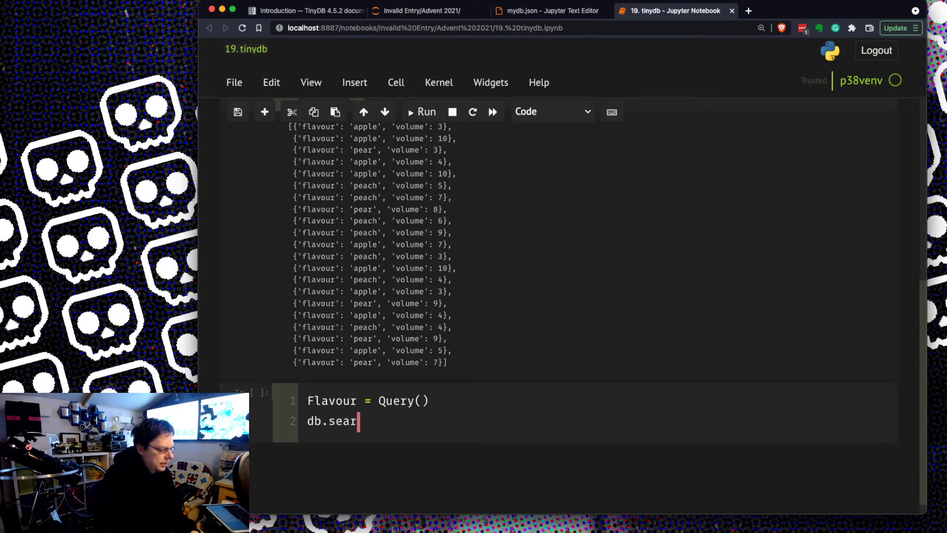
pyautogui.write('ch(F')
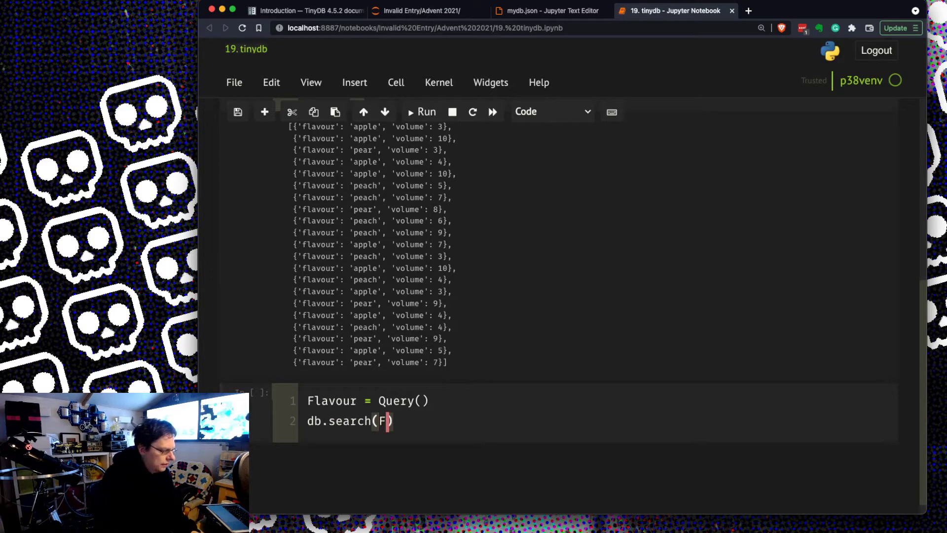
pyautogui.scroll(3)
pyautogui.write('lavour.')
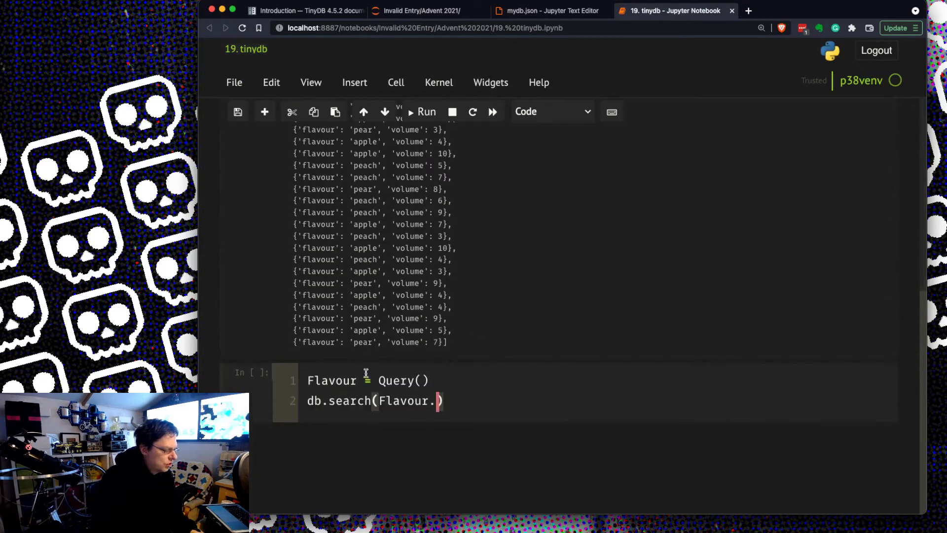
# Rewrite it as a Drink query searching for flavour 'pear' and run it.
pyautogui.write('Drink')
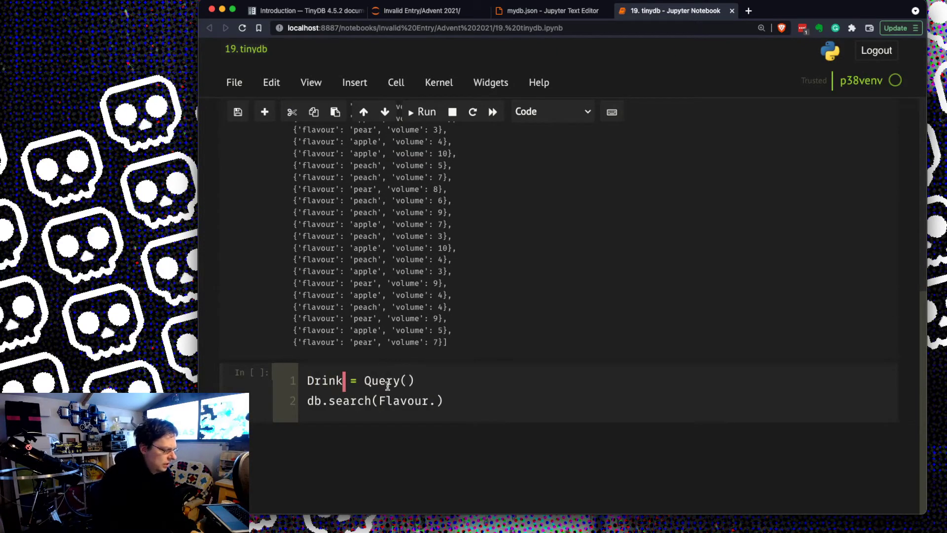
pyautogui.write('Drink')
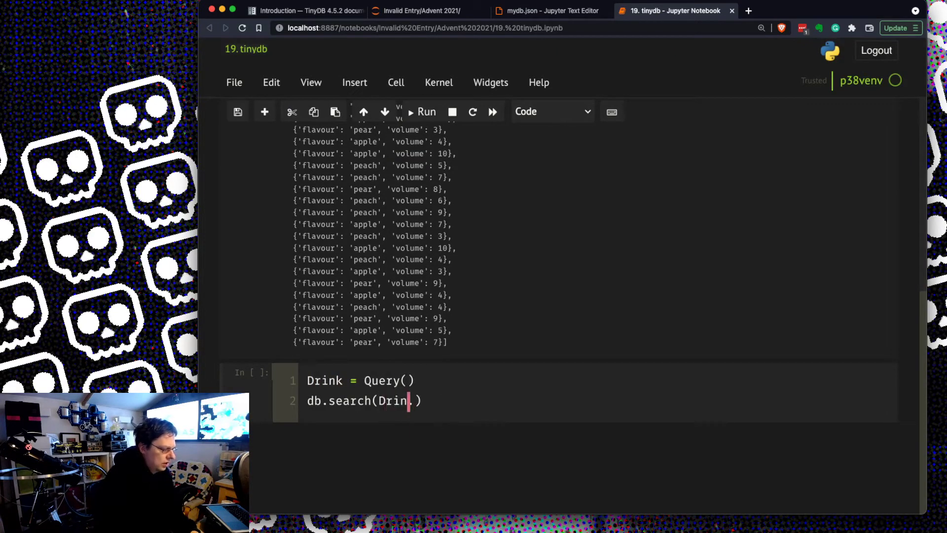
pyautogui.write('k.fk')
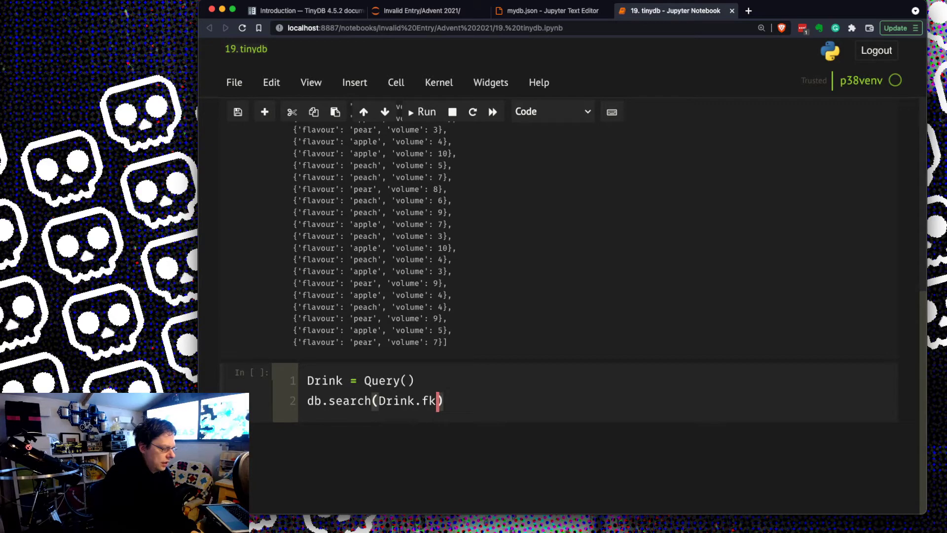
pyautogui.write('lavour=')
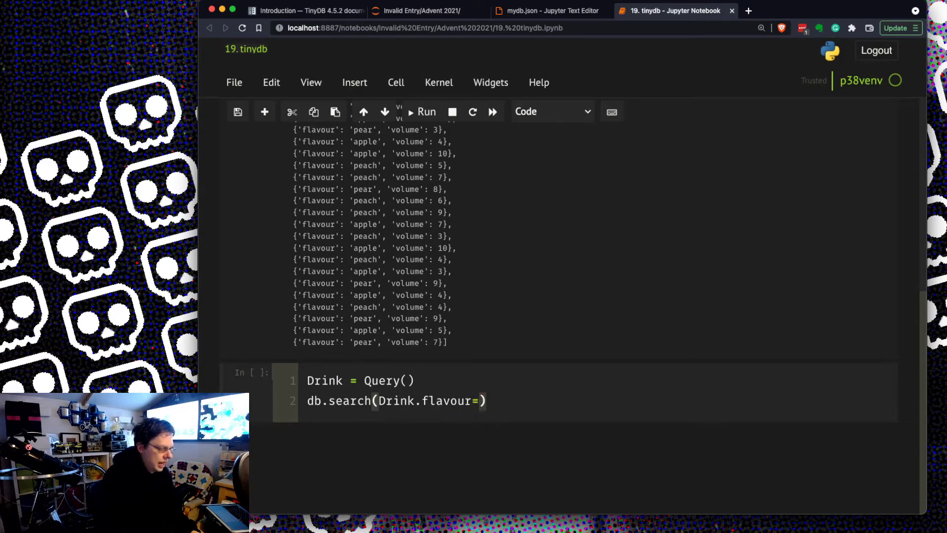
pyautogui.click(426, 111)
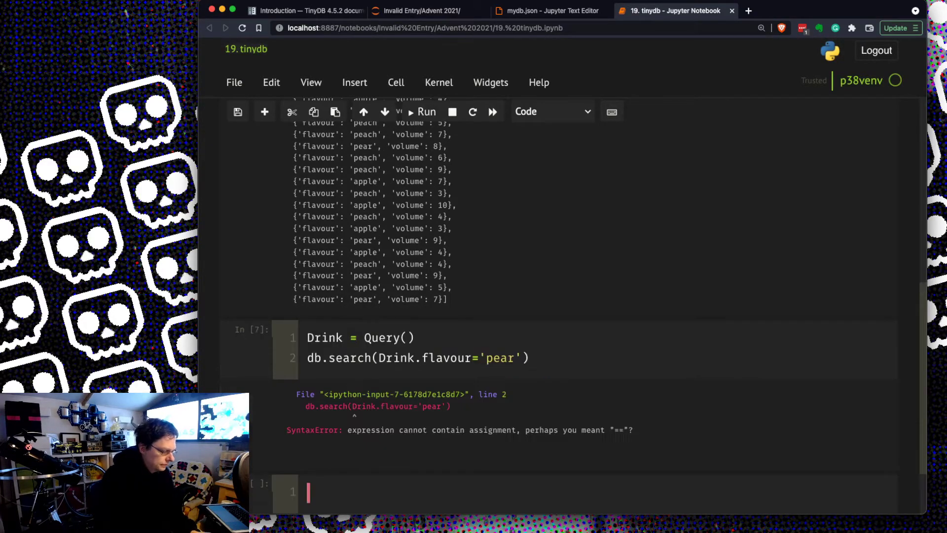
pyautogui.click(481, 357)
pyautogui.write('=')
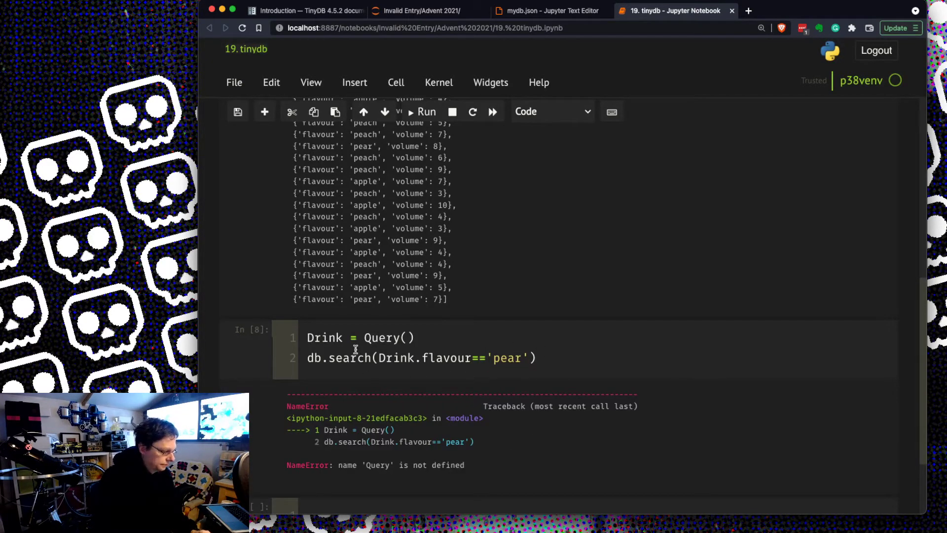
# Add Query to the tinydb import and rerun the pear search, listing five records.
pyautogui.scroll(3)
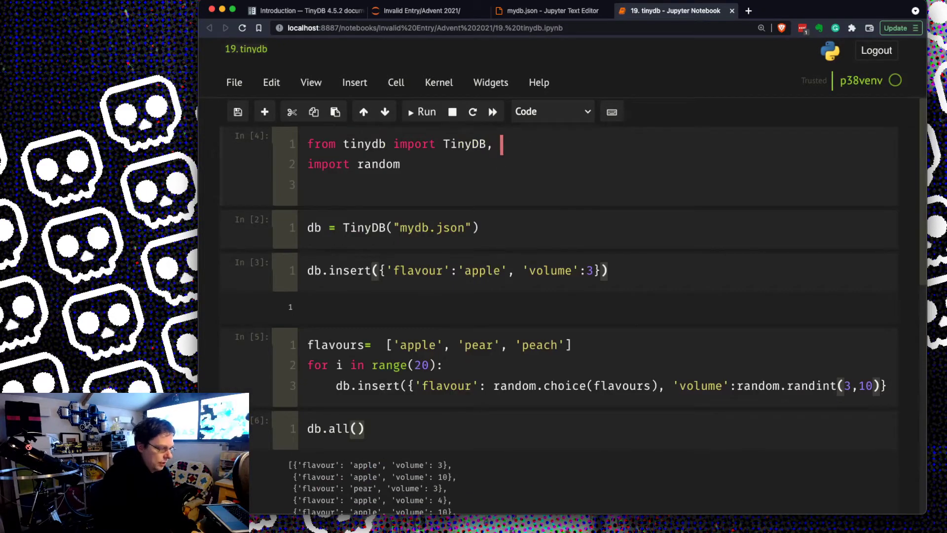
pyautogui.scroll(-3)
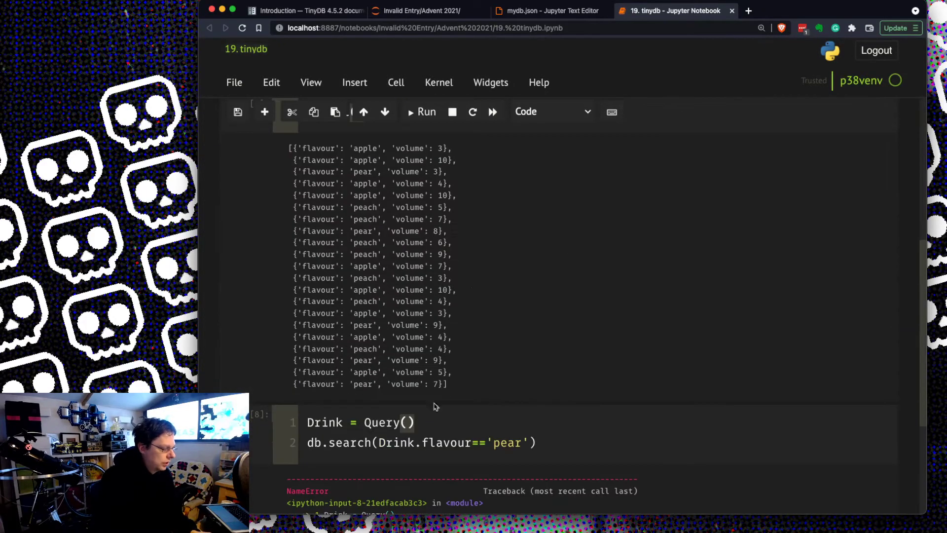
pyautogui.click(426, 111)
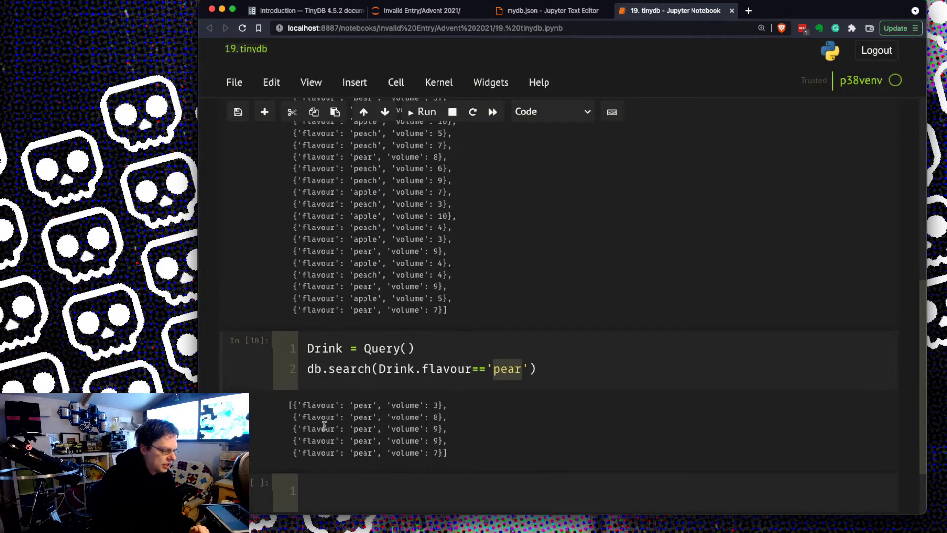
pyautogui.moveTo(486, 453)
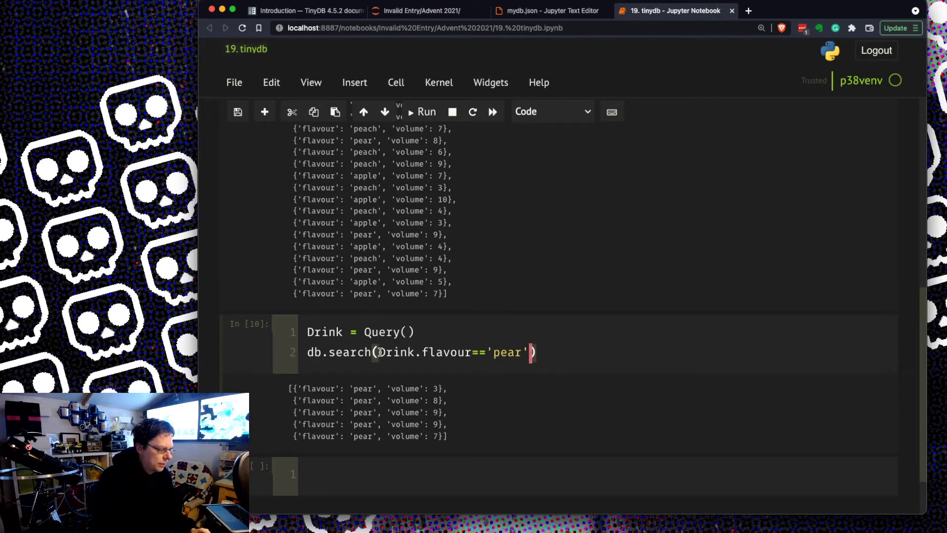
# Combine the pear condition with Drink.volume > 6, returning four records.
pyautogui.write('(')
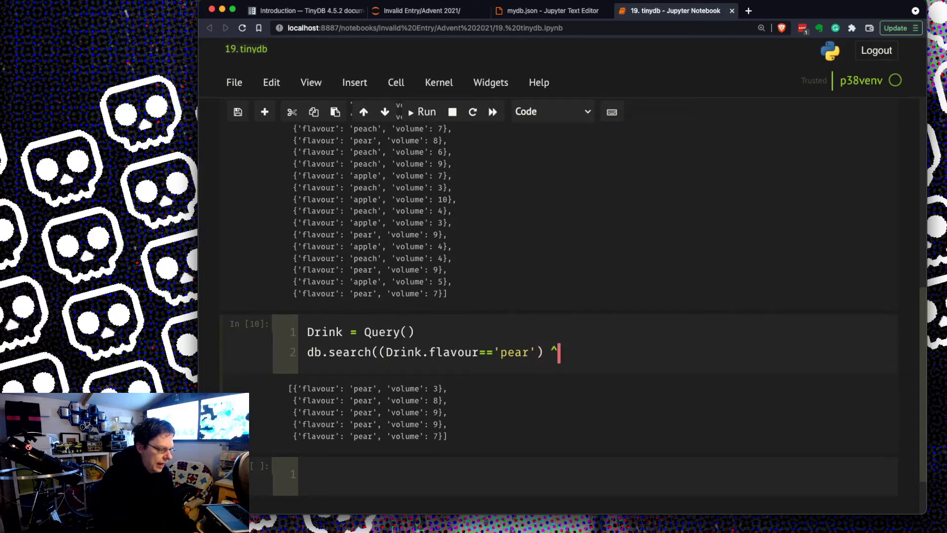
pyautogui.write('&')
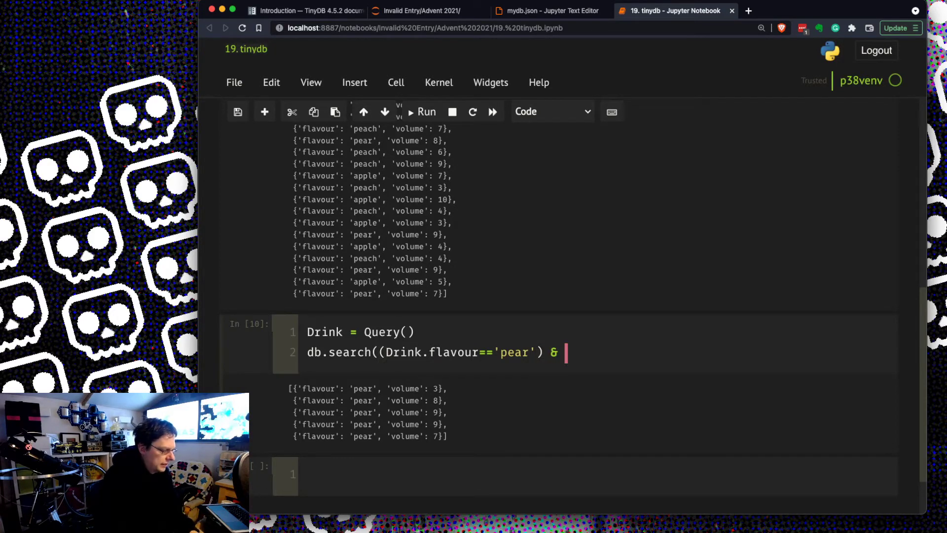
pyautogui.write('Drink.volum')
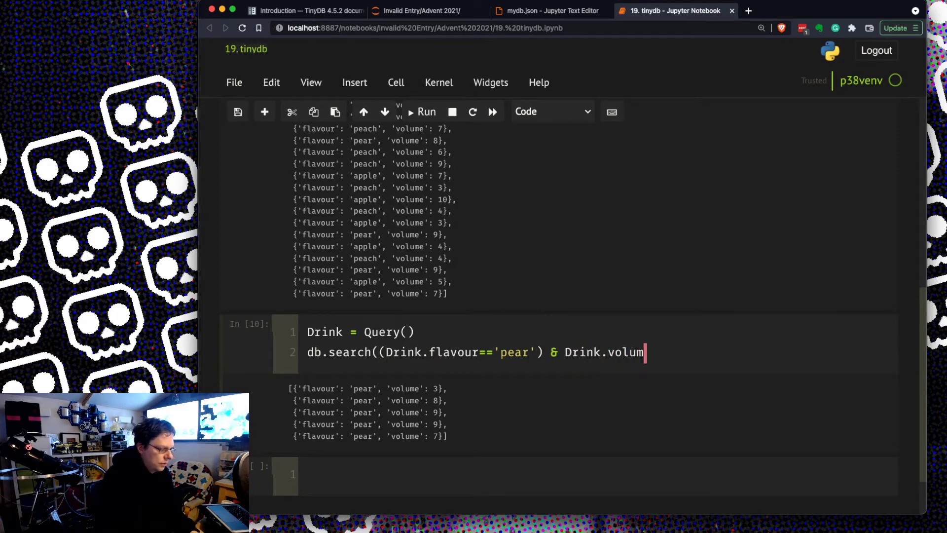
pyautogui.write('e > 3')
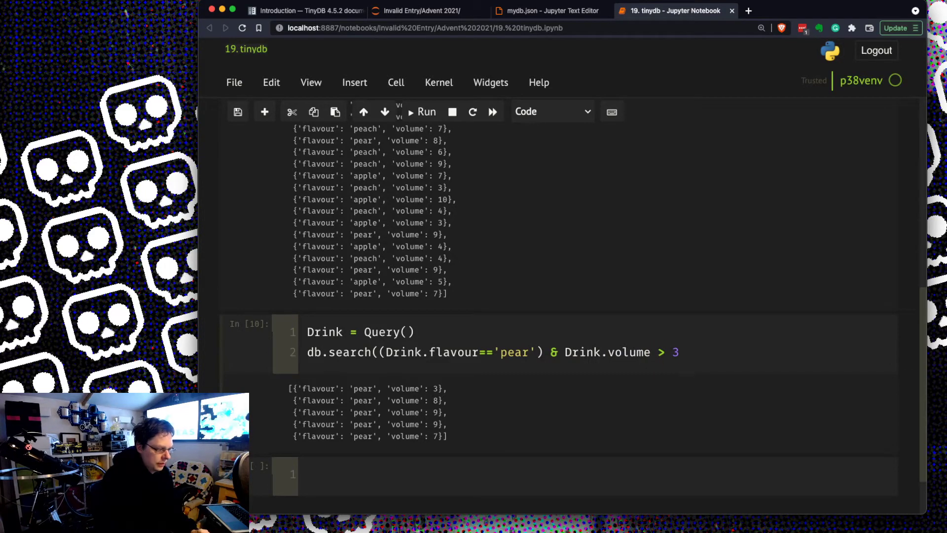
pyautogui.write('6')
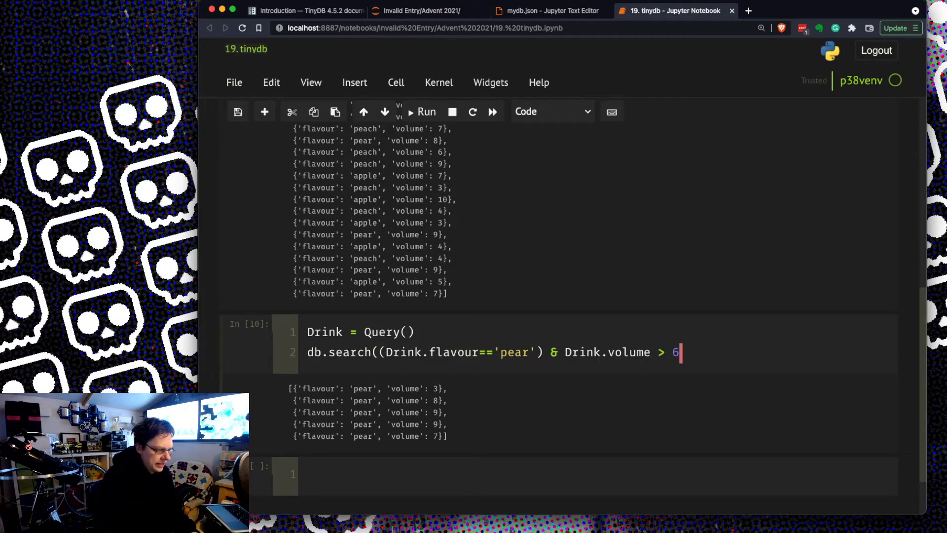
pyautogui.write(')')
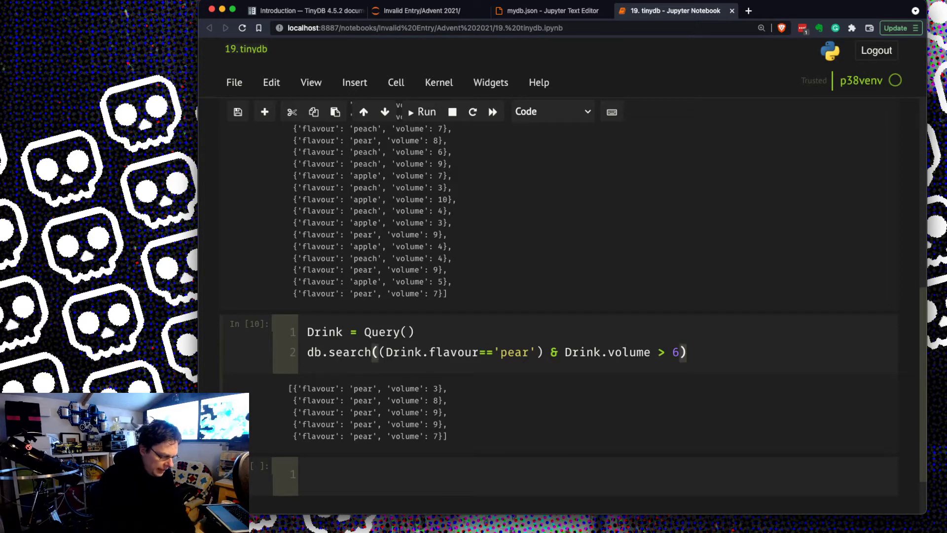
pyautogui.write('(')
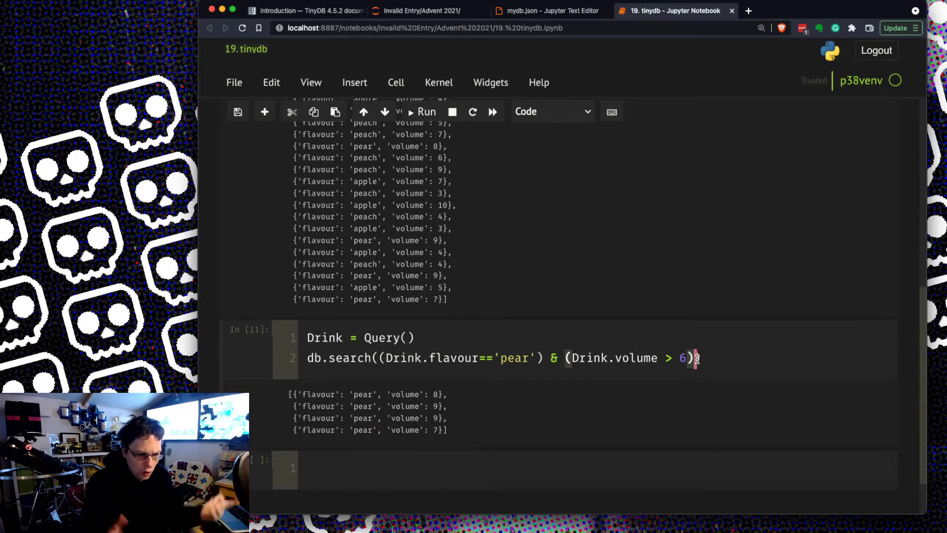
pyautogui.write('|')
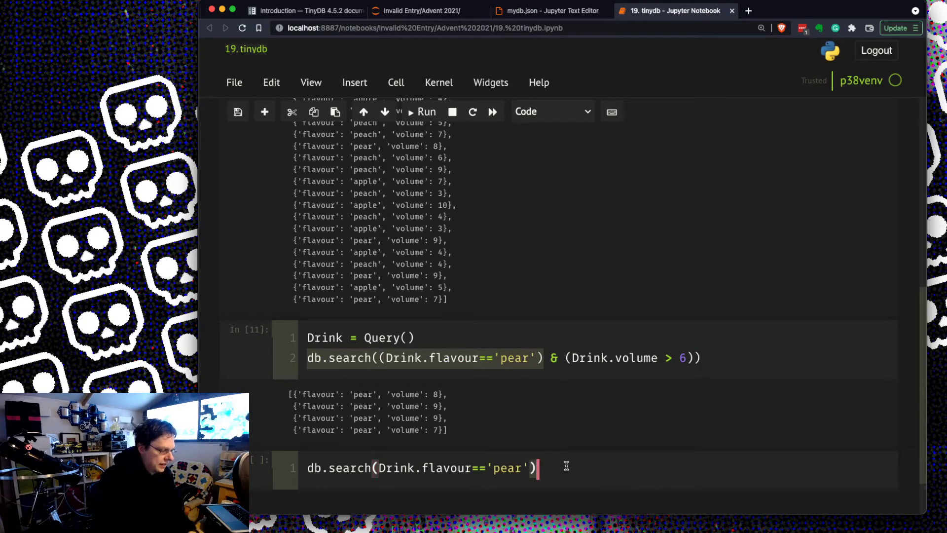
# Try chaining a second .search(Drink.volume > 6) onto the pear search.
pyautogui.write('.searc')
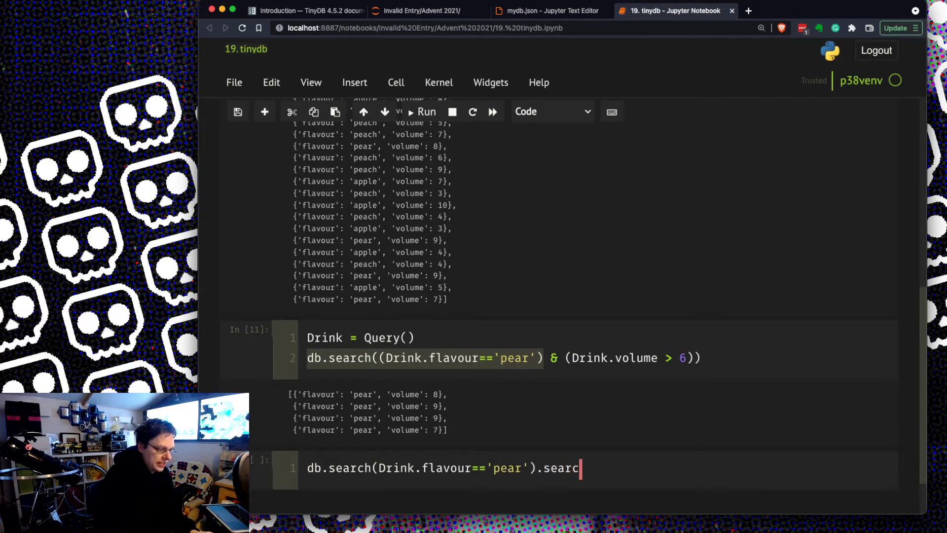
pyautogui.write('h()')
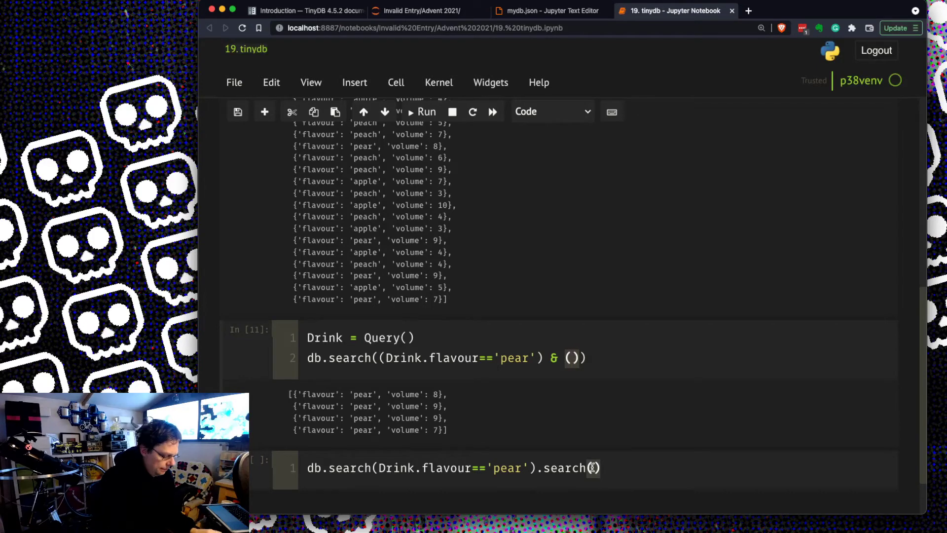
pyautogui.write('Drink.volume > 6')
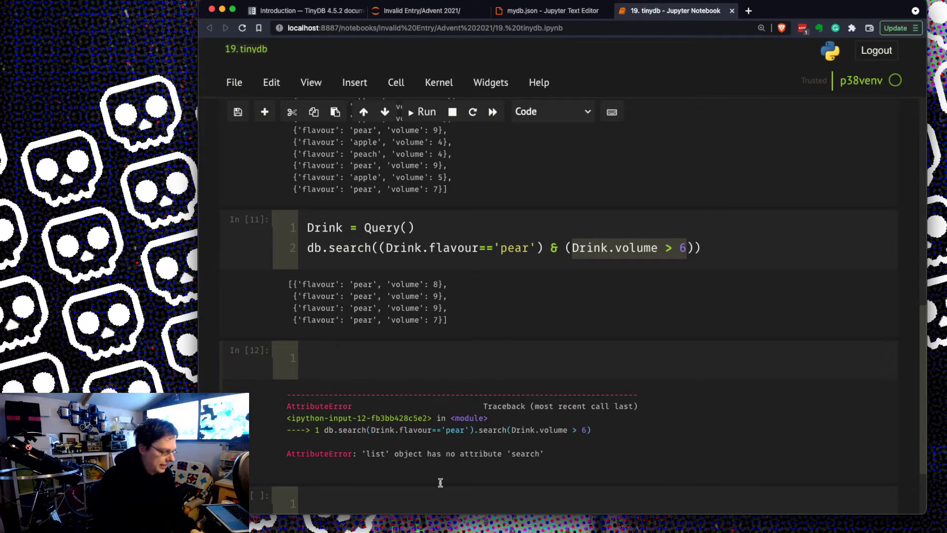
# Create a 'people' table and insert a record named jt, returning id 1.
pyautogui.write('people')
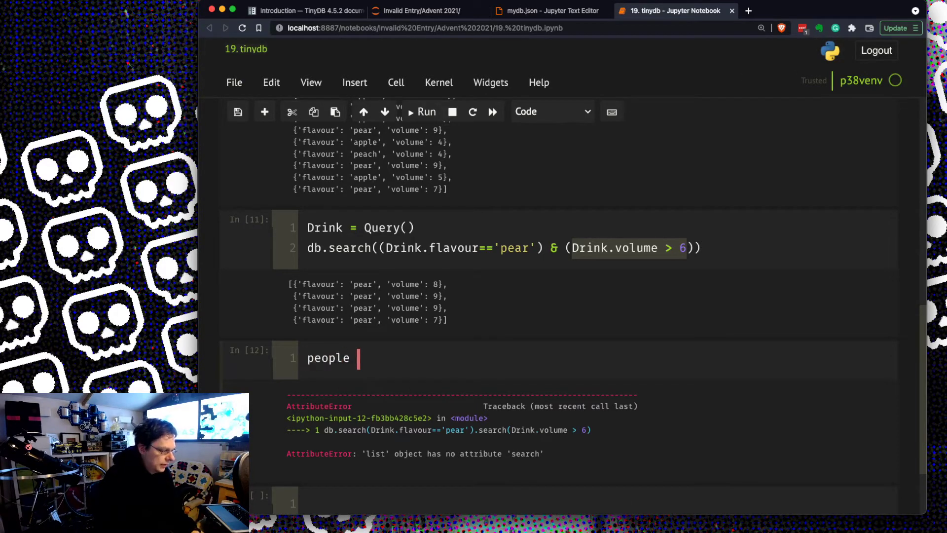
pyautogui.write('= db.table()')
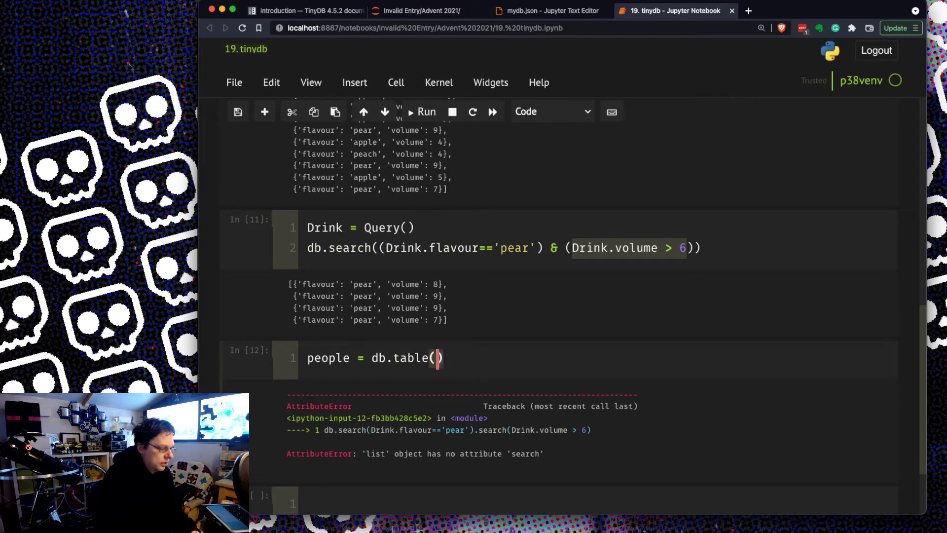
pyautogui.write('"')
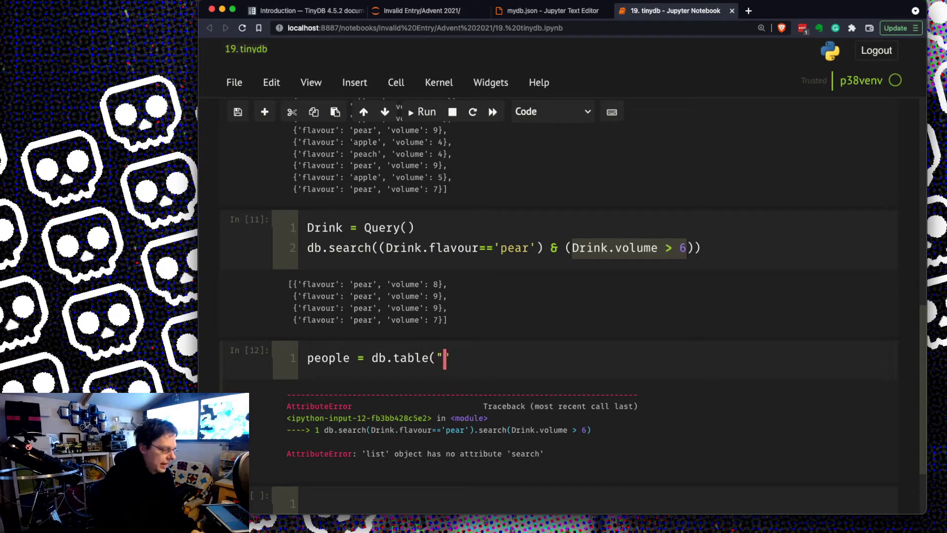
pyautogui.write('people")')
pyautogui.write('people.')
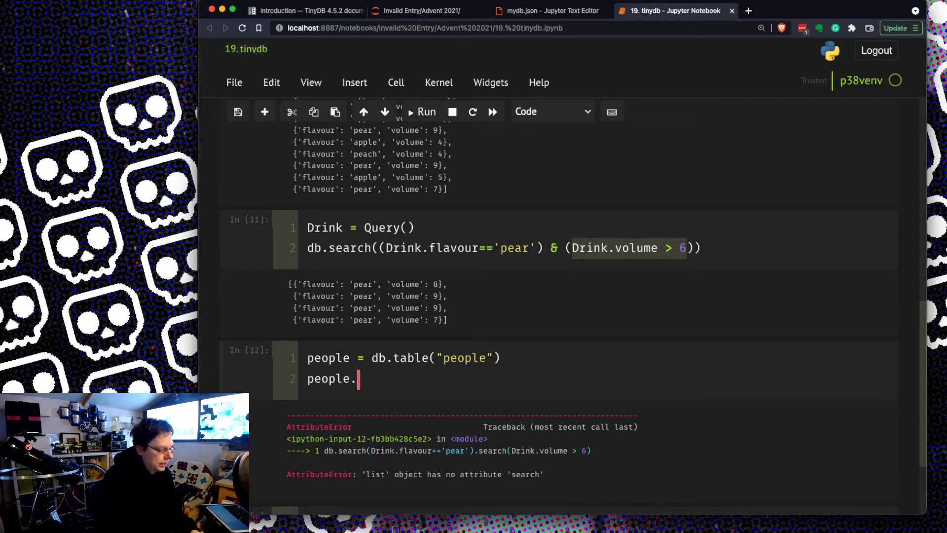
pyautogui.write('insert({})')
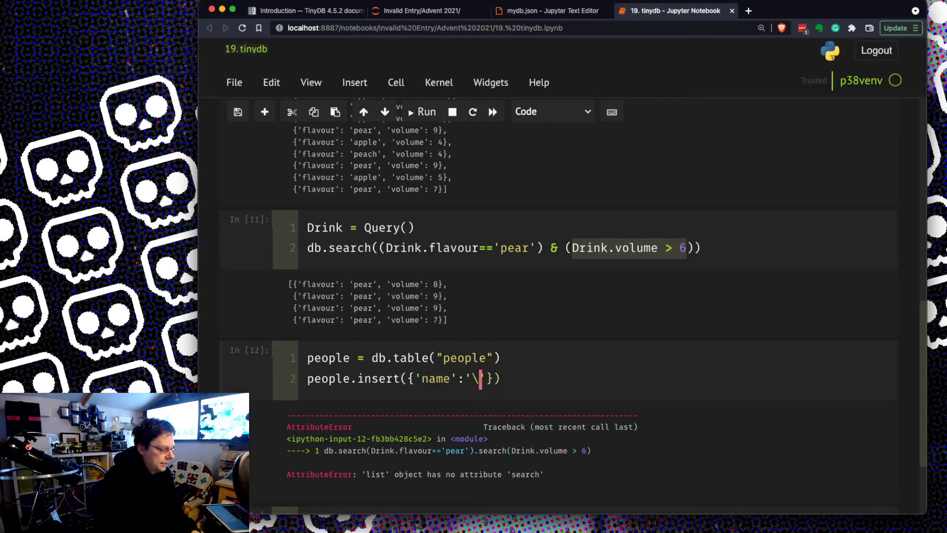
pyautogui.write('jt')
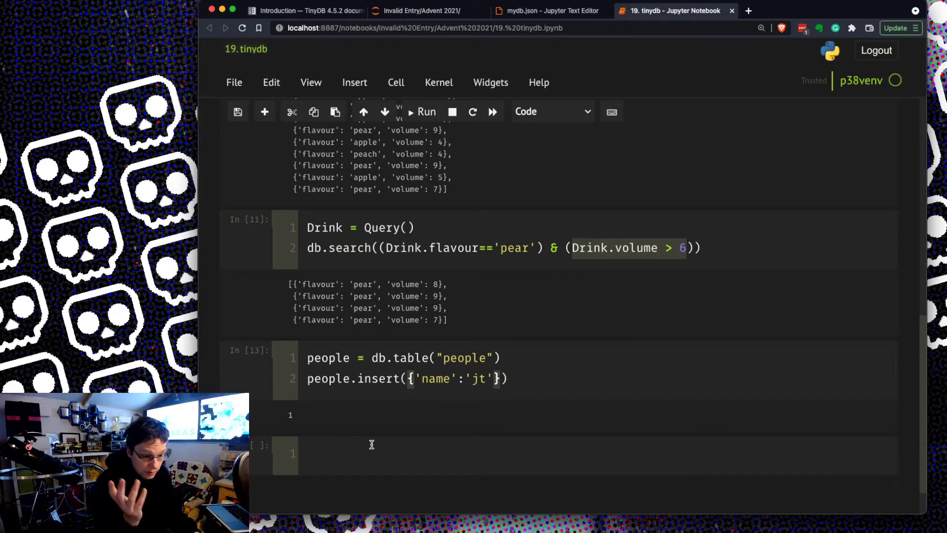
pyautogui.click(370, 453)
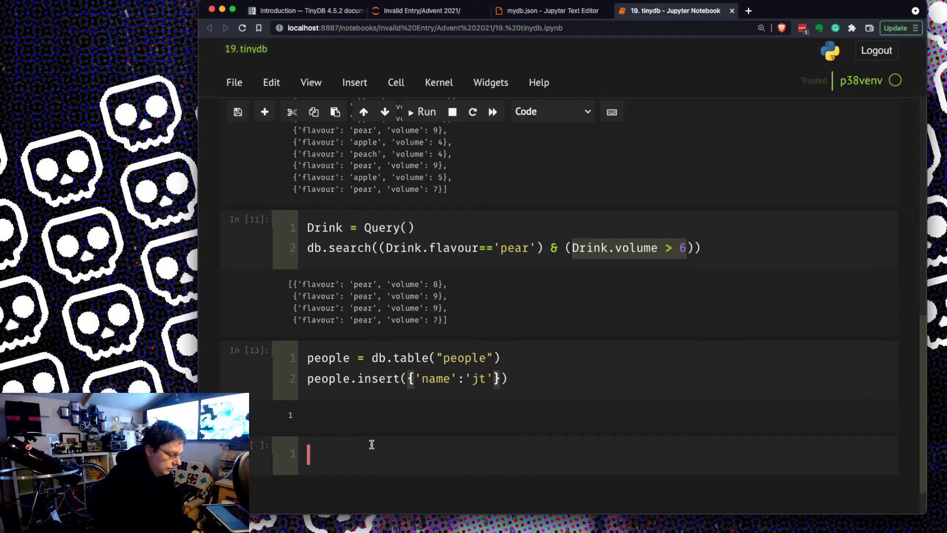
# Run people.all() to show the single jt record.
pyautogui.write('people')
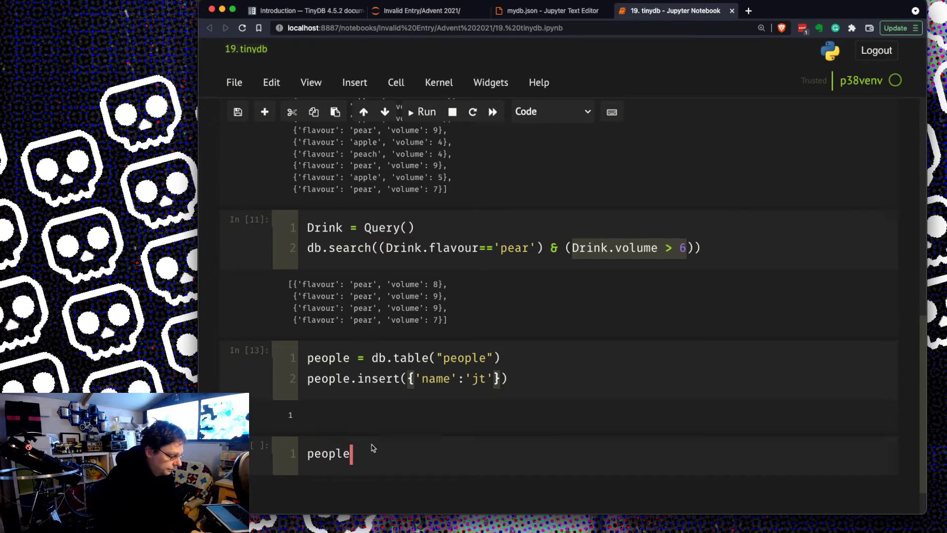
pyautogui.press('shift+enter')
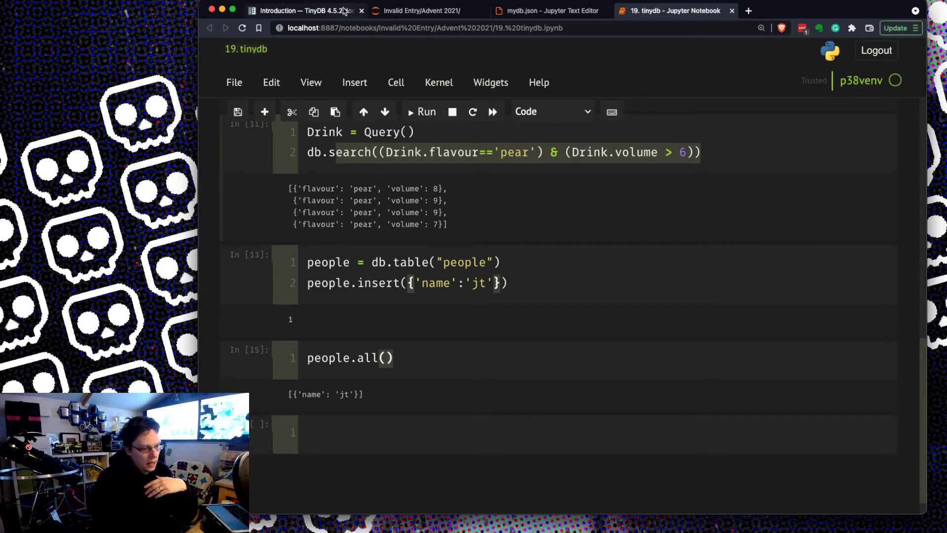
# Open TinyDB's Advanced Usage guide and scroll through queries to Updating data.
pyautogui.click(301, 10)
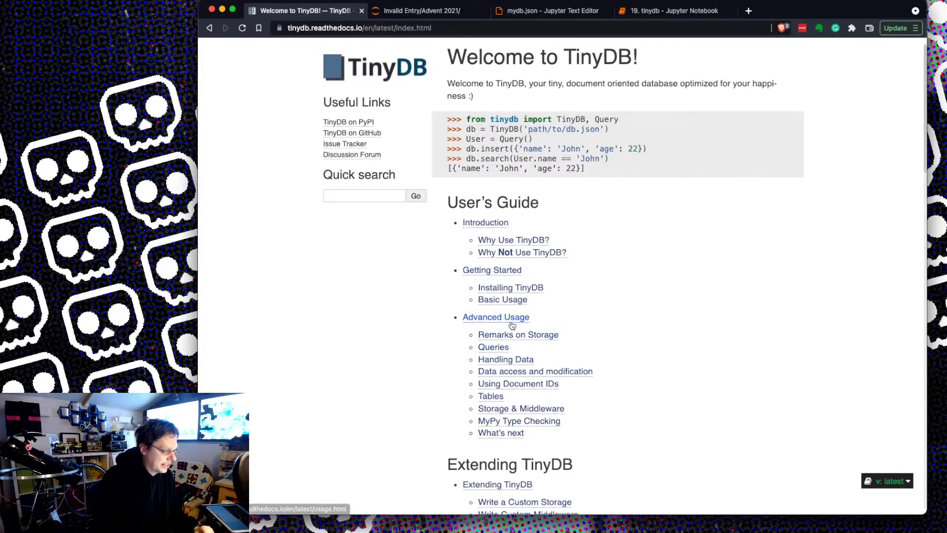
pyautogui.click(495, 317)
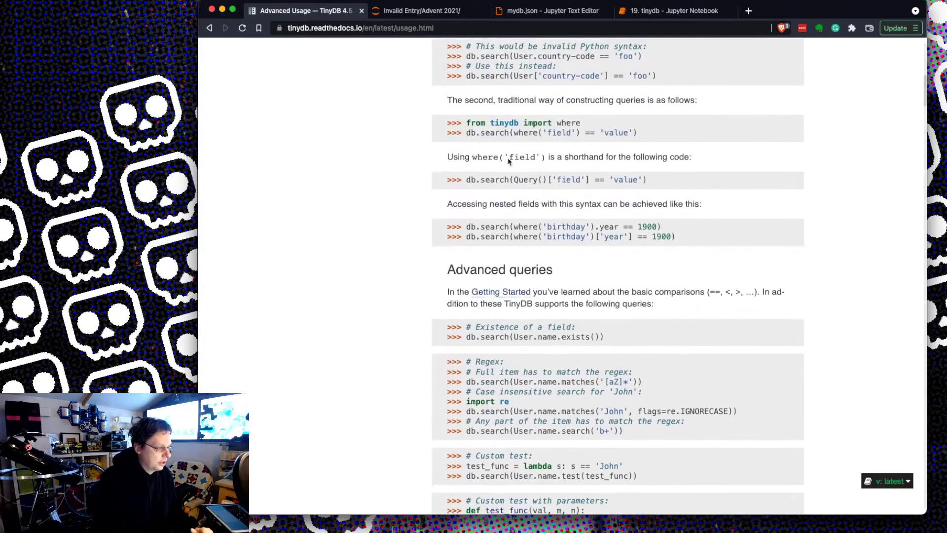
pyautogui.scroll(-3)
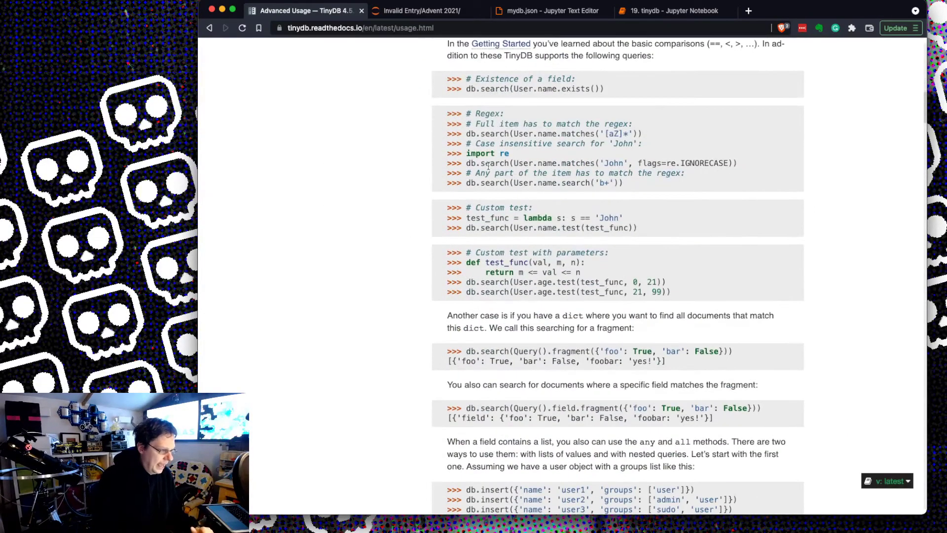
pyautogui.scroll(-3)
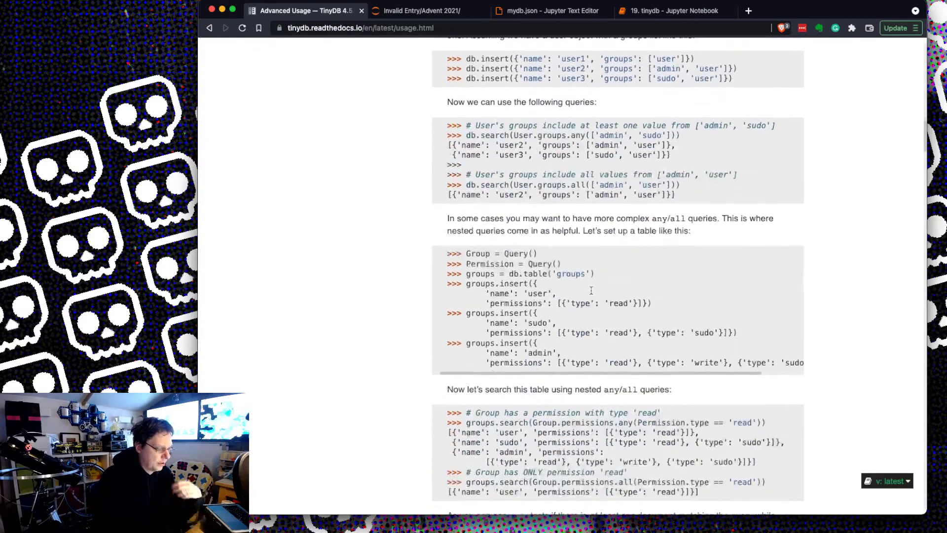
pyautogui.scroll(-3)
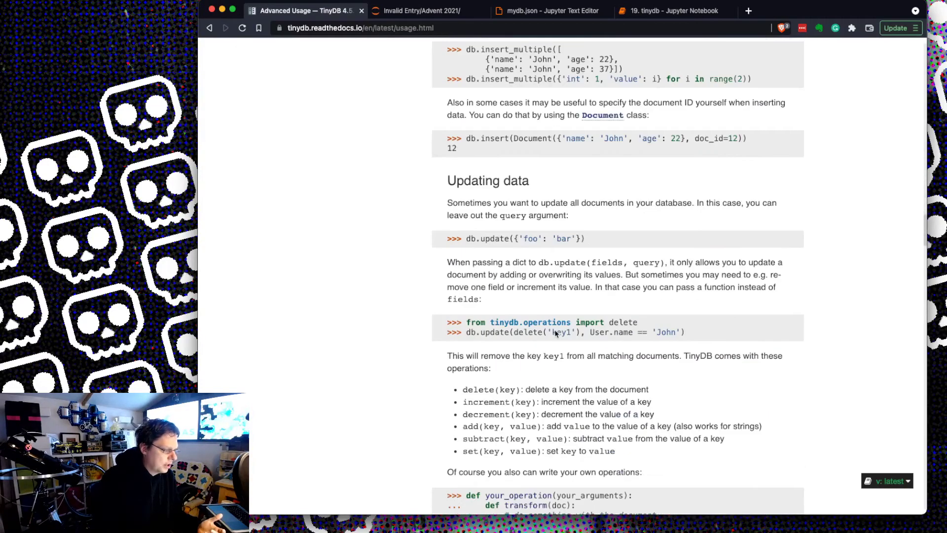
pyautogui.scroll(-3)
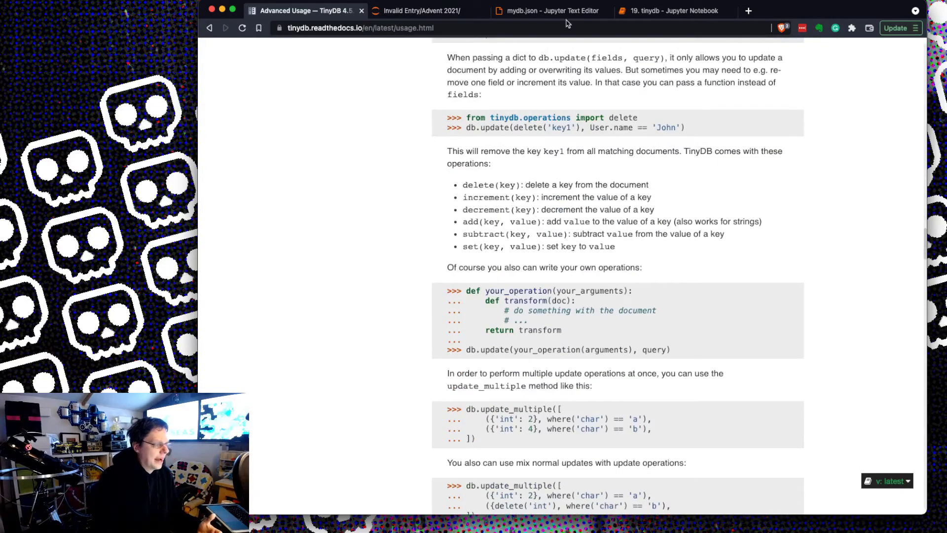
# Glance at the saved mydb.json contents, then return to the tinydb notebook.
pyautogui.click(551, 11)
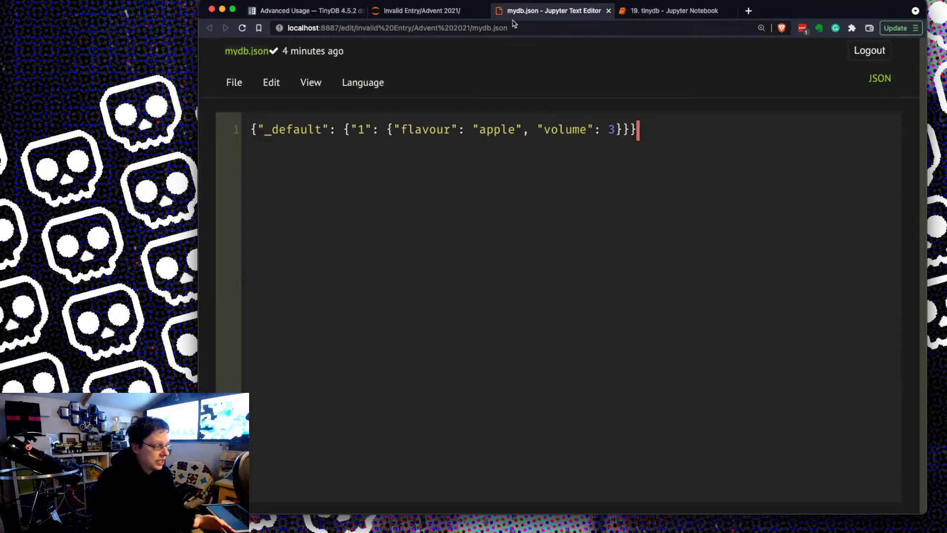
pyautogui.click(674, 10)
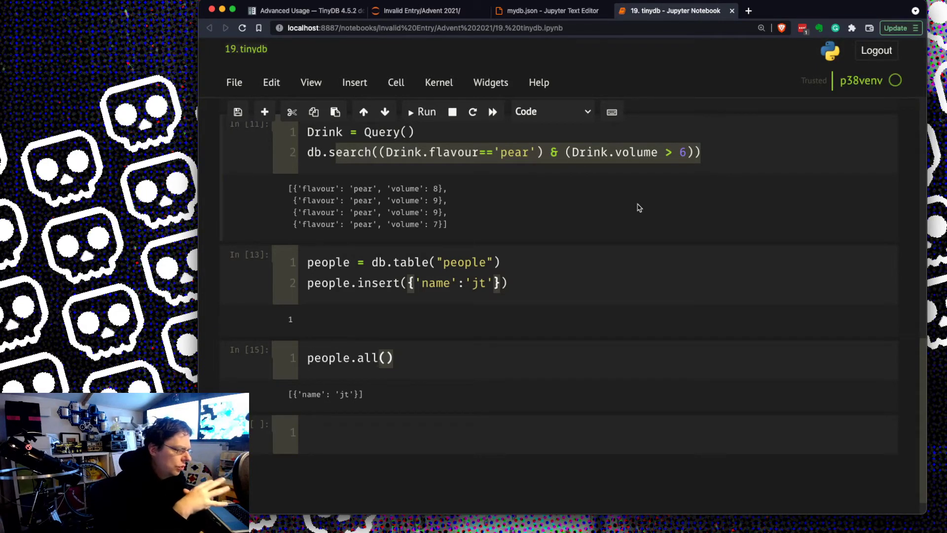
pyautogui.scroll(3)
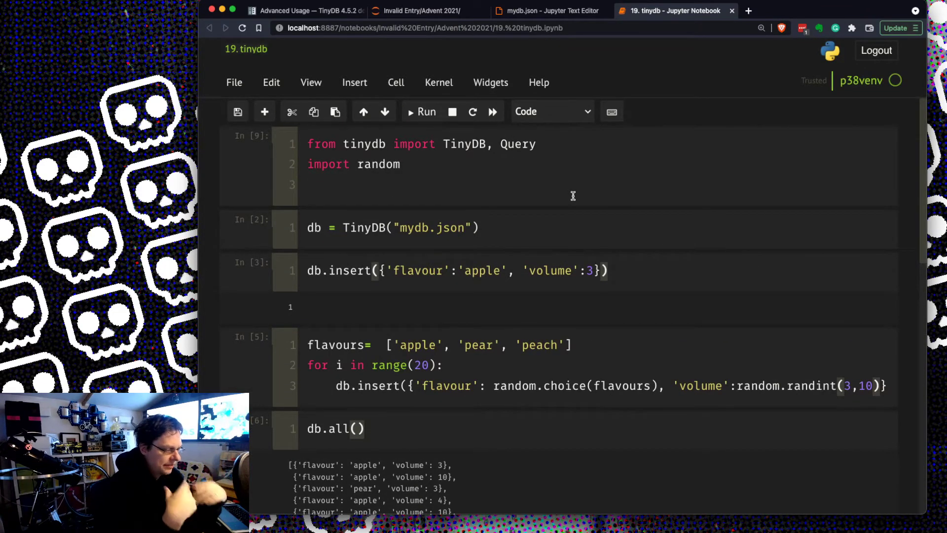
pyautogui.scroll(-3)
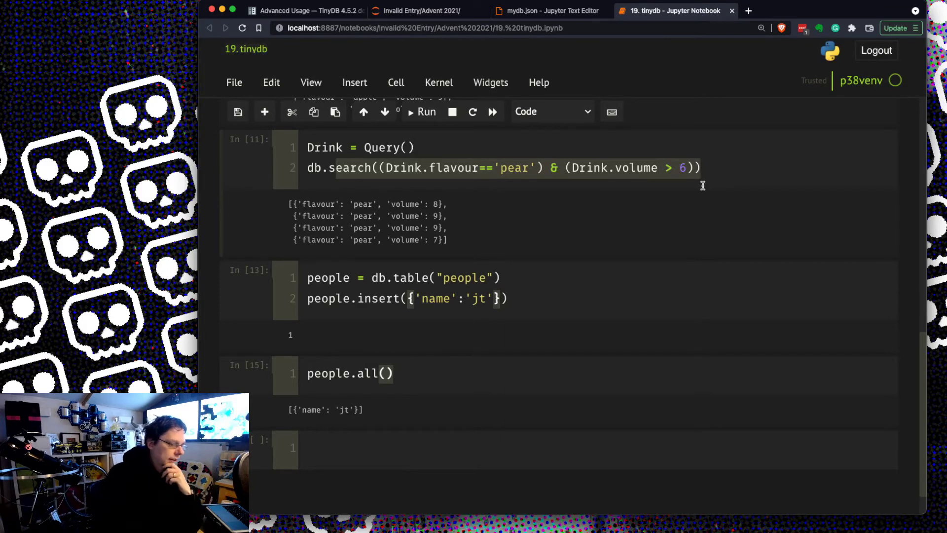
pyautogui.scroll(3)
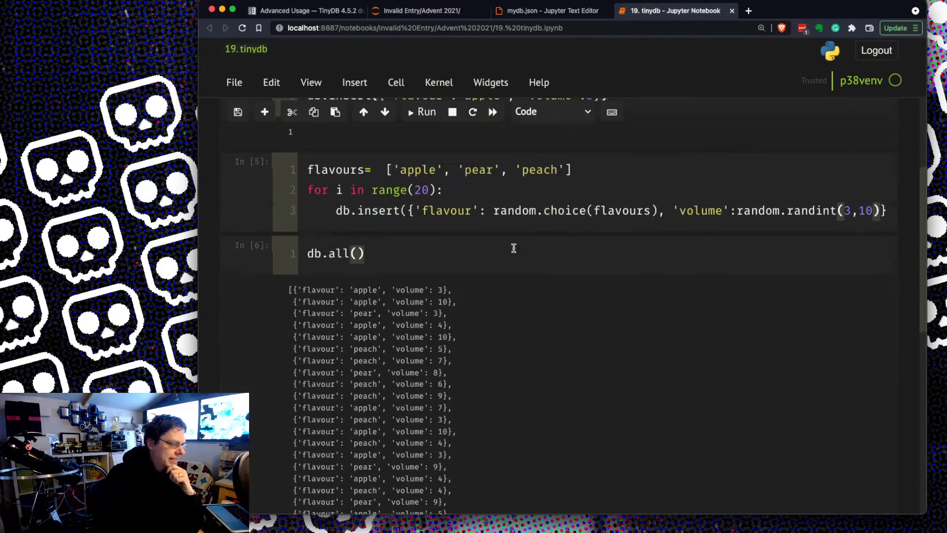
pyautogui.scroll(-3)
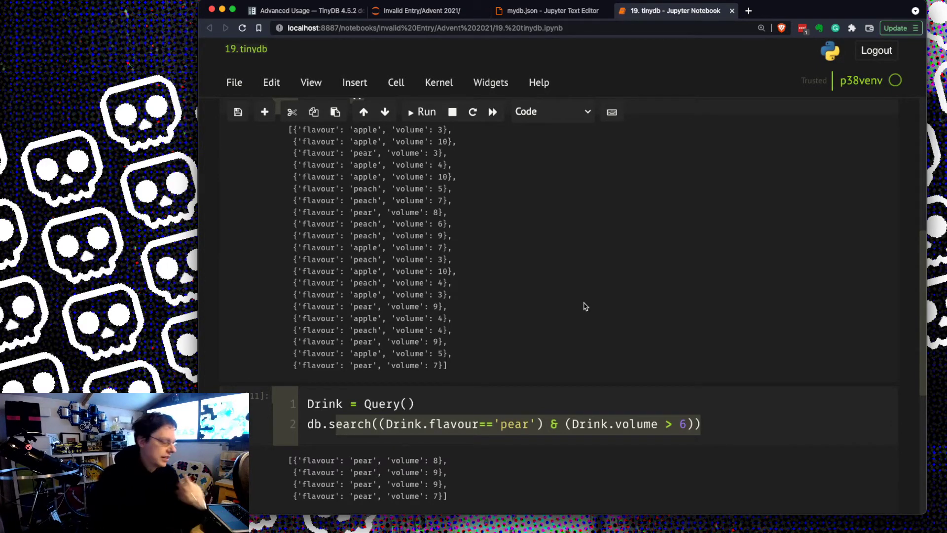
pyautogui.scroll(-3)
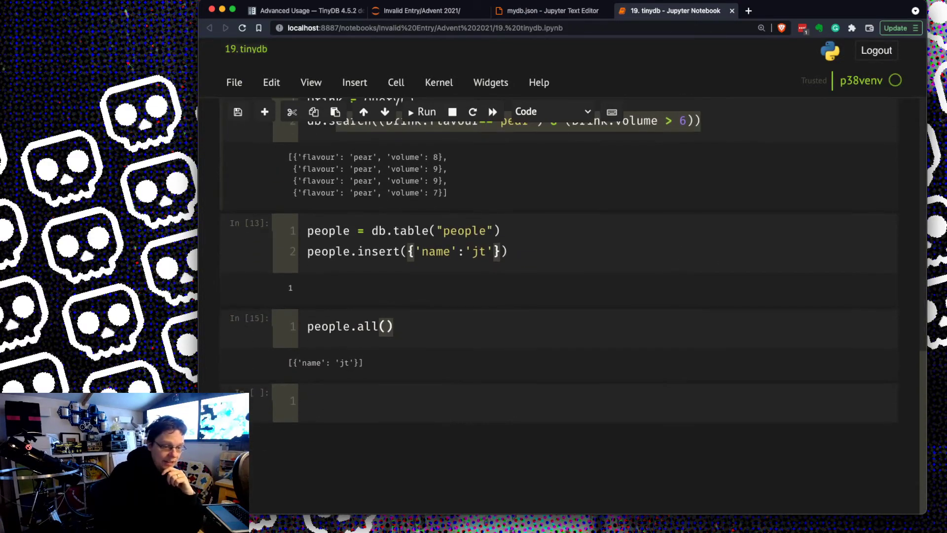
# Bring up the TinyDB Advanced Usage page and skim down through it.
pyautogui.click(301, 10)
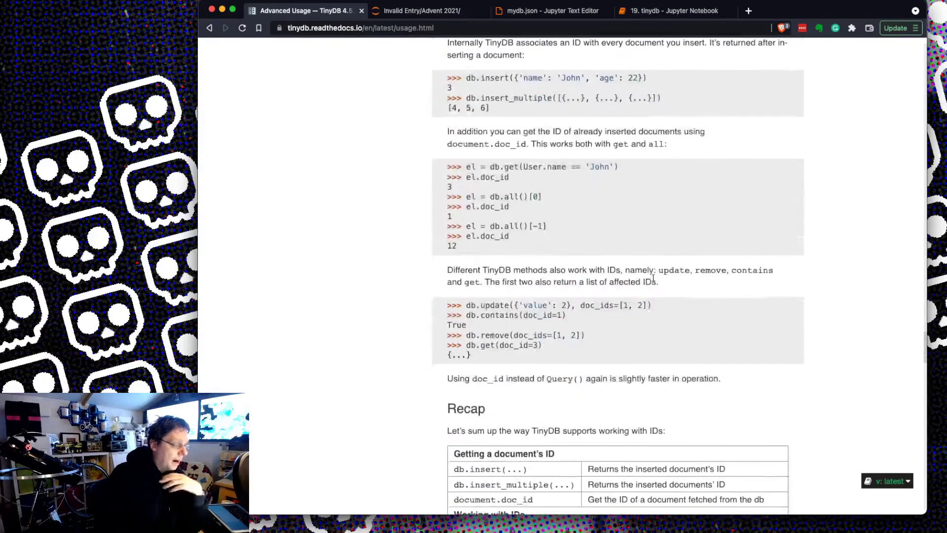
pyautogui.scroll(-3)
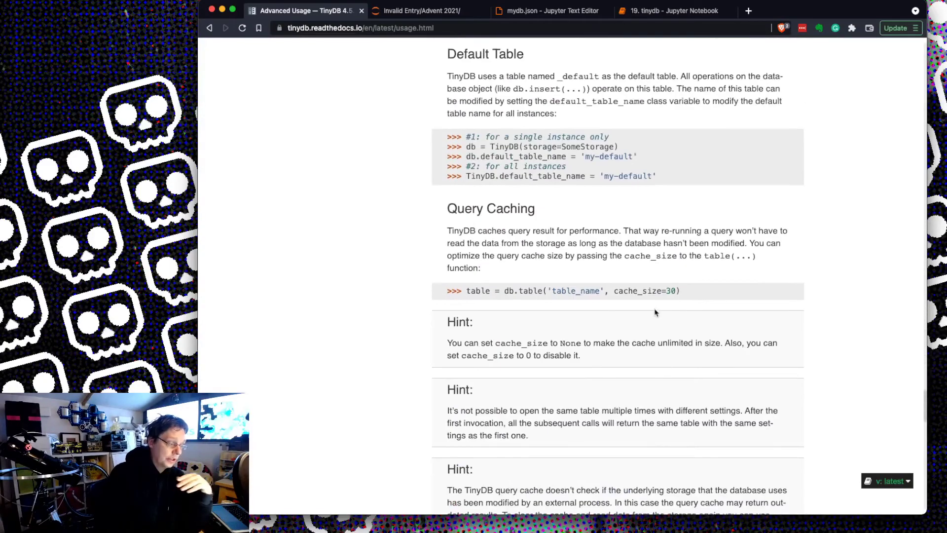
pyautogui.scroll(-3)
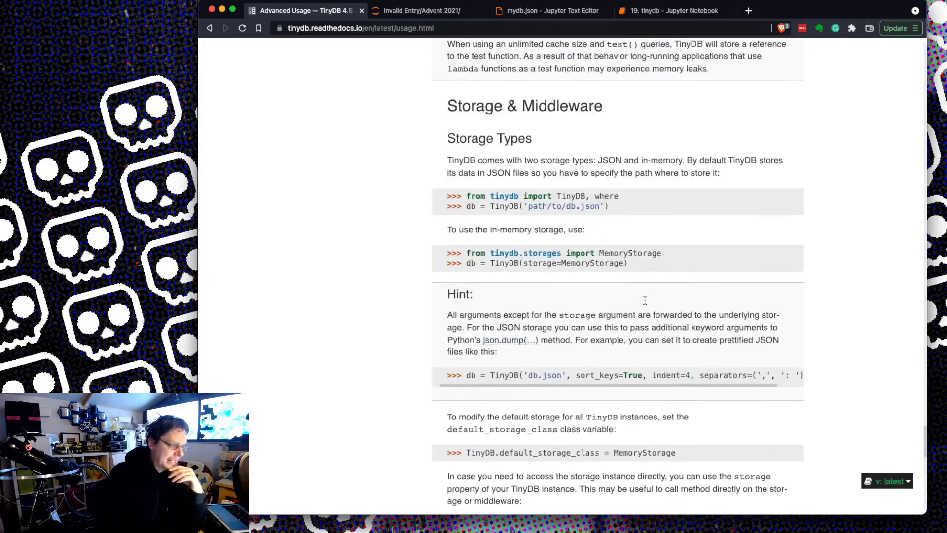
pyautogui.scroll(-3)
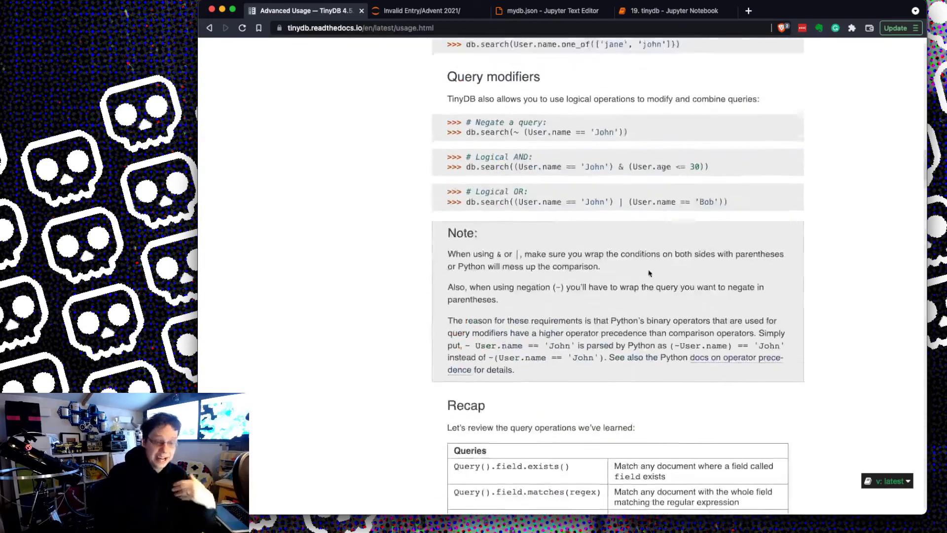
pyautogui.scroll(3)
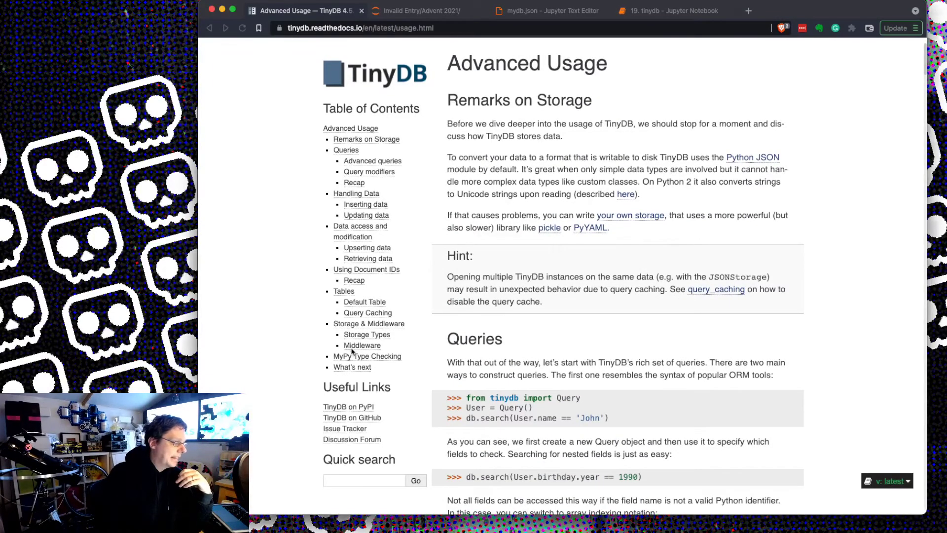
# Read Storage & Middleware through What's next, then scroll back toward the top.
pyautogui.click(369, 323)
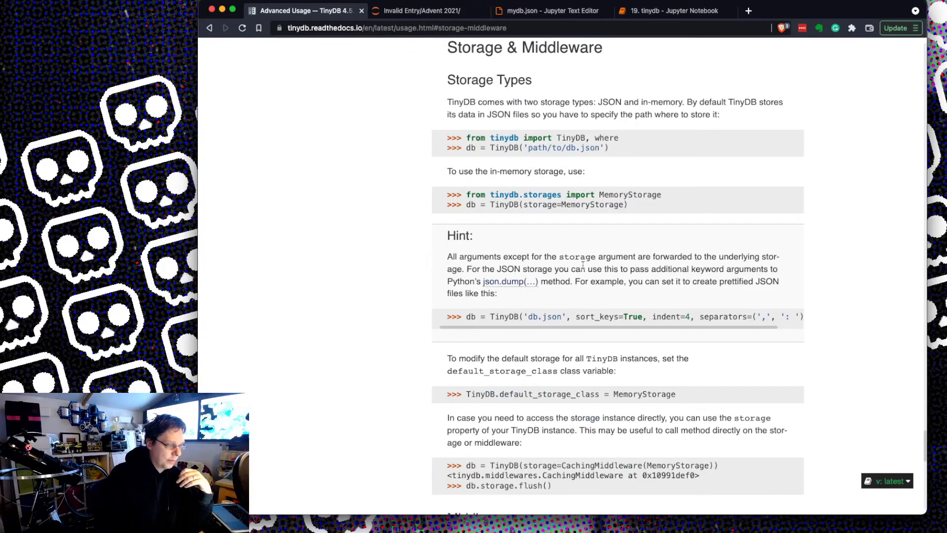
pyautogui.scroll(-3)
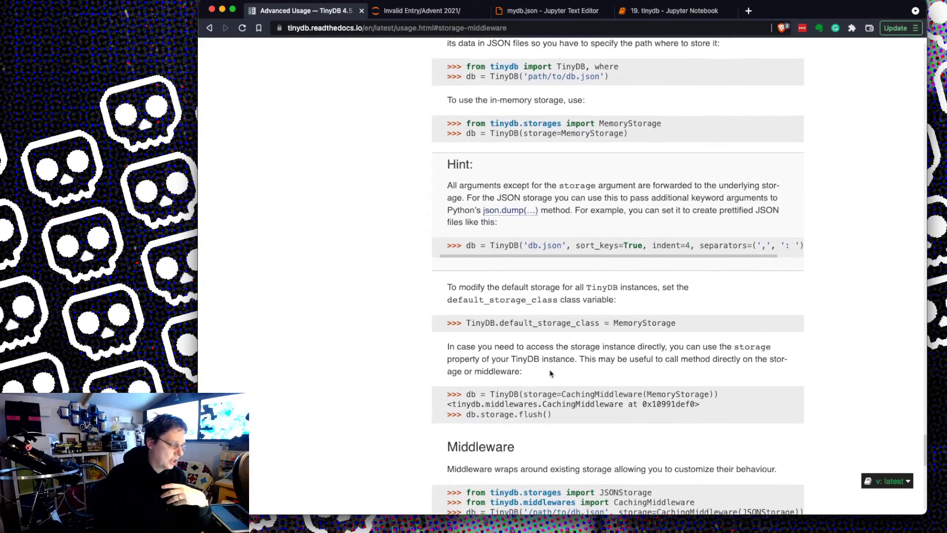
pyautogui.scroll(-3)
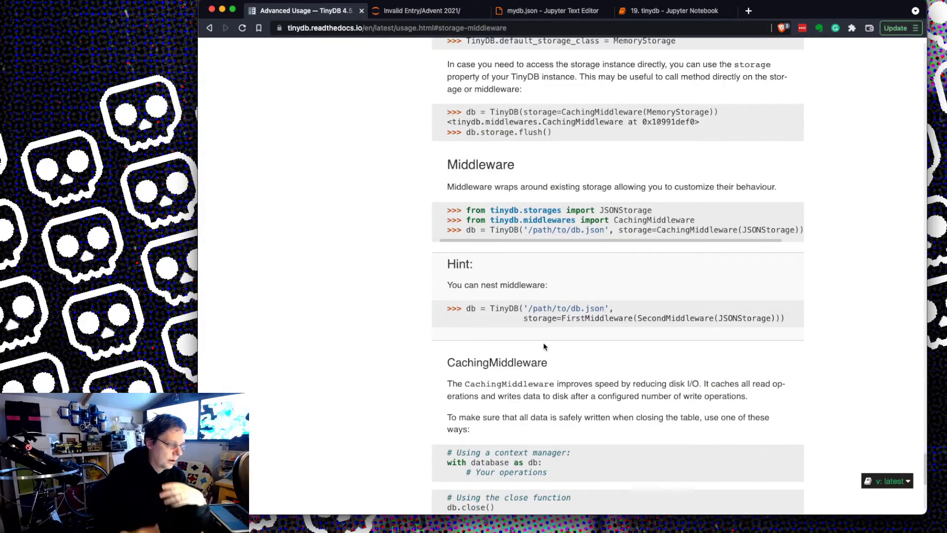
pyautogui.scroll(-3)
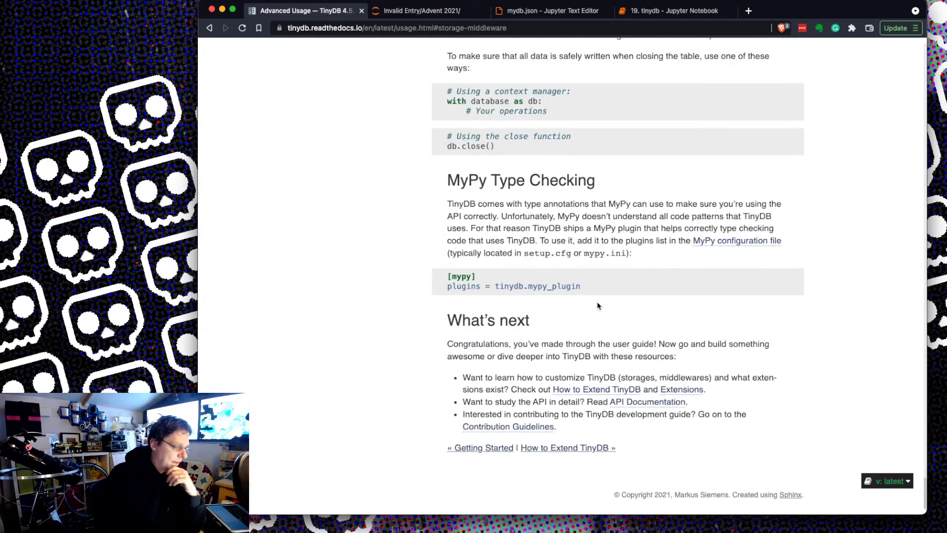
pyautogui.moveTo(637, 353)
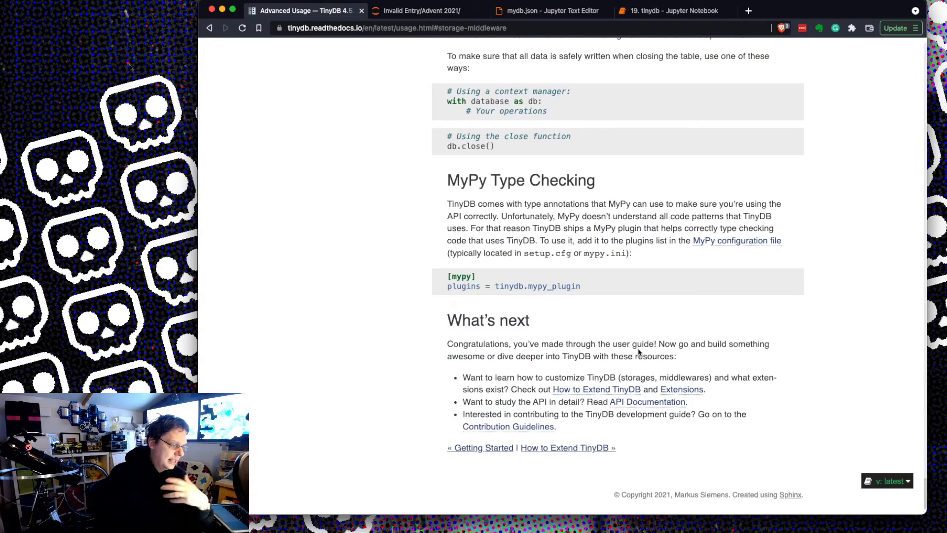
pyautogui.scroll(3)
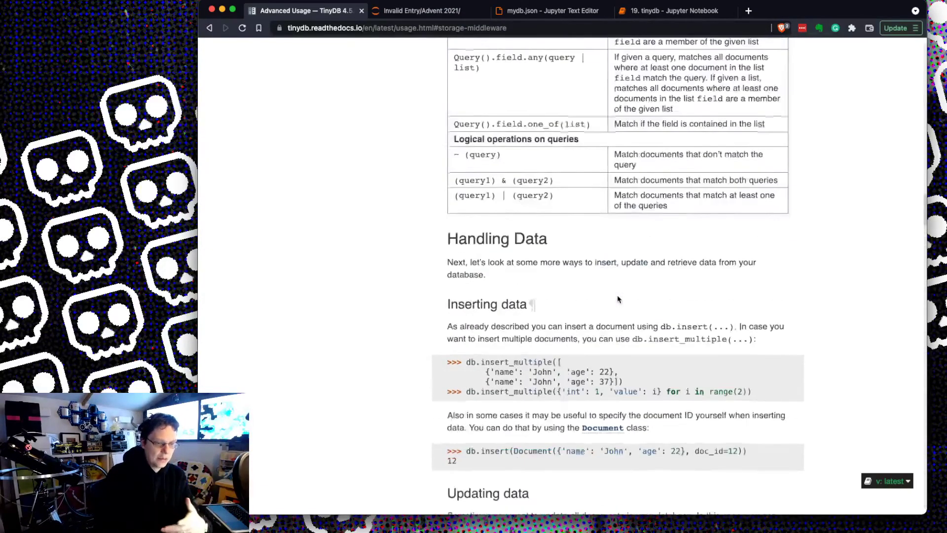
pyautogui.scroll(3)
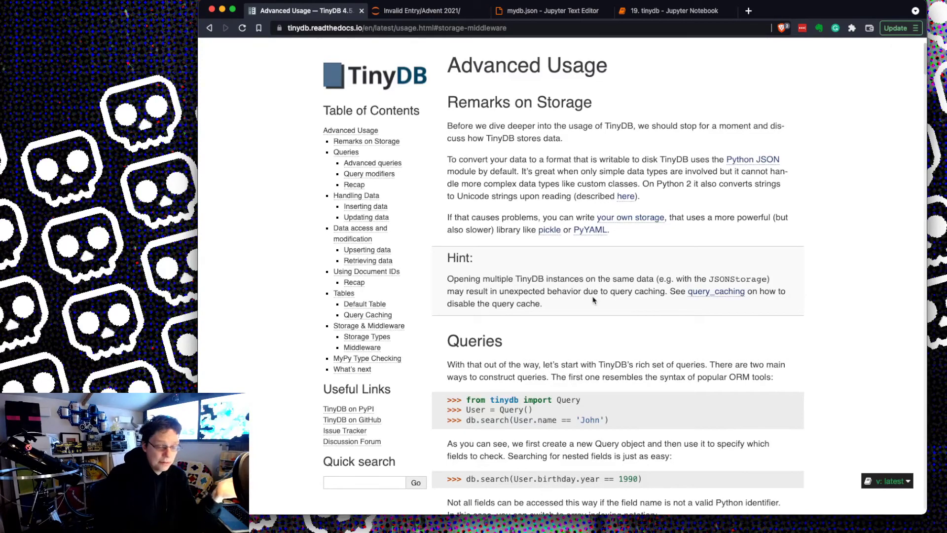
pyautogui.moveTo(519, 48)
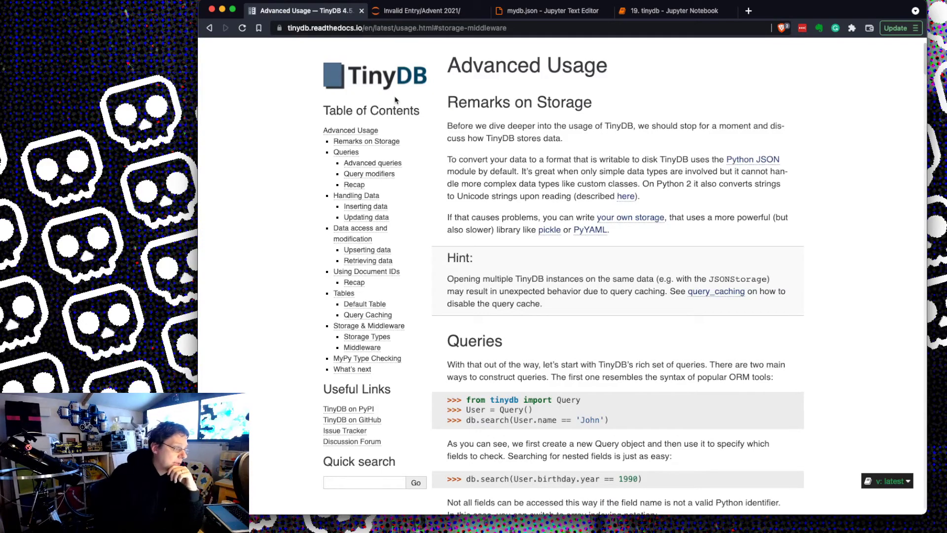
pyautogui.moveTo(553, 121)
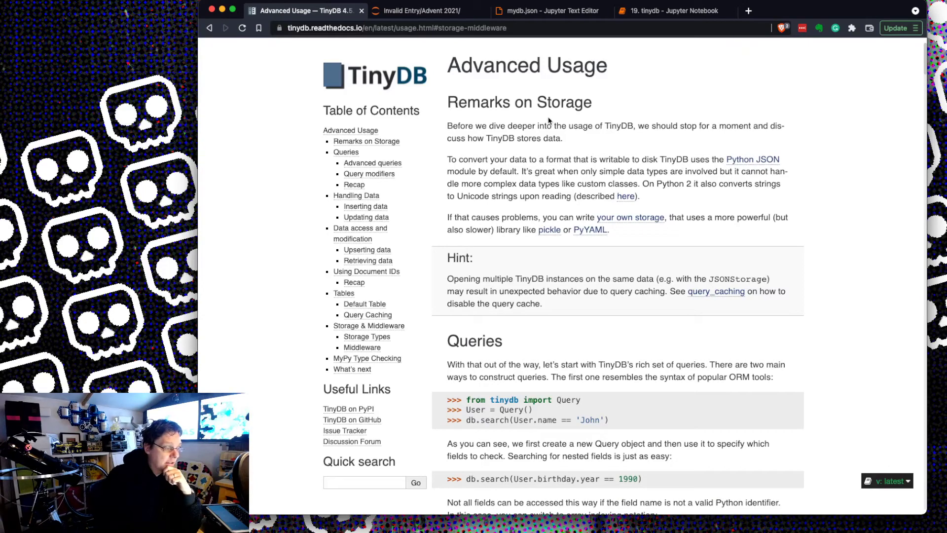
pyautogui.moveTo(588, 145)
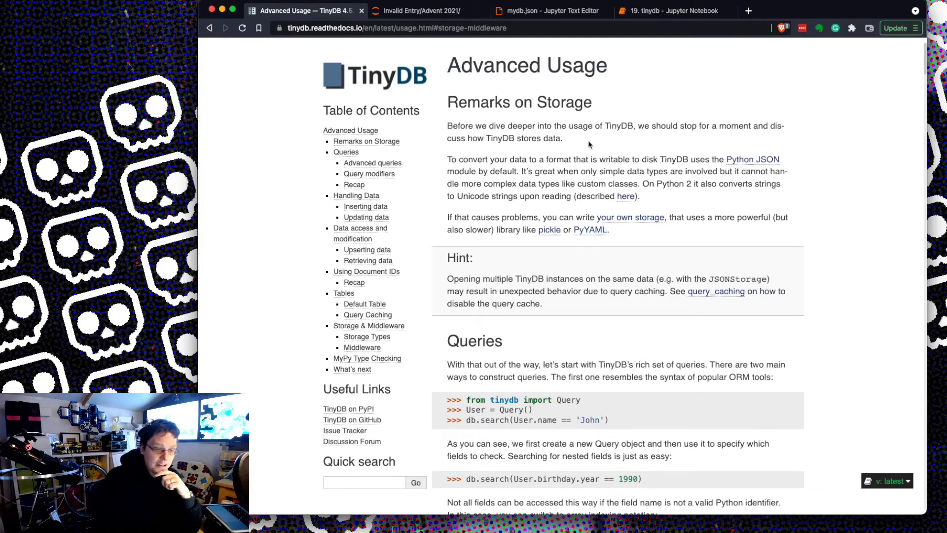